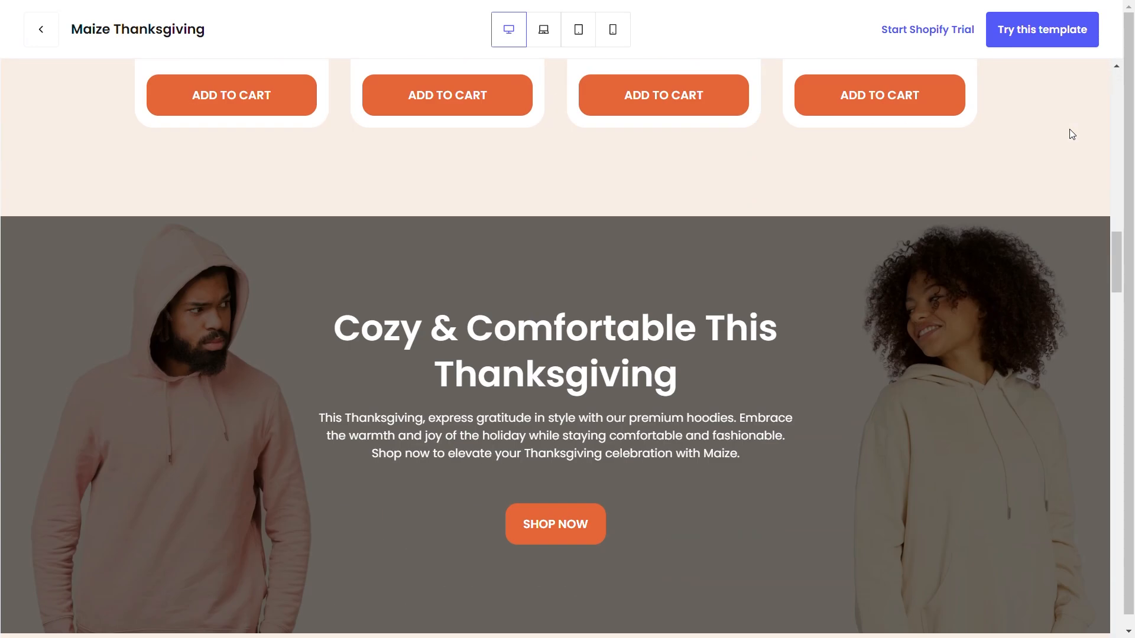
Scroll to What Our Customers Say and advance the testimonial slider twice.
scroll(down, 3)
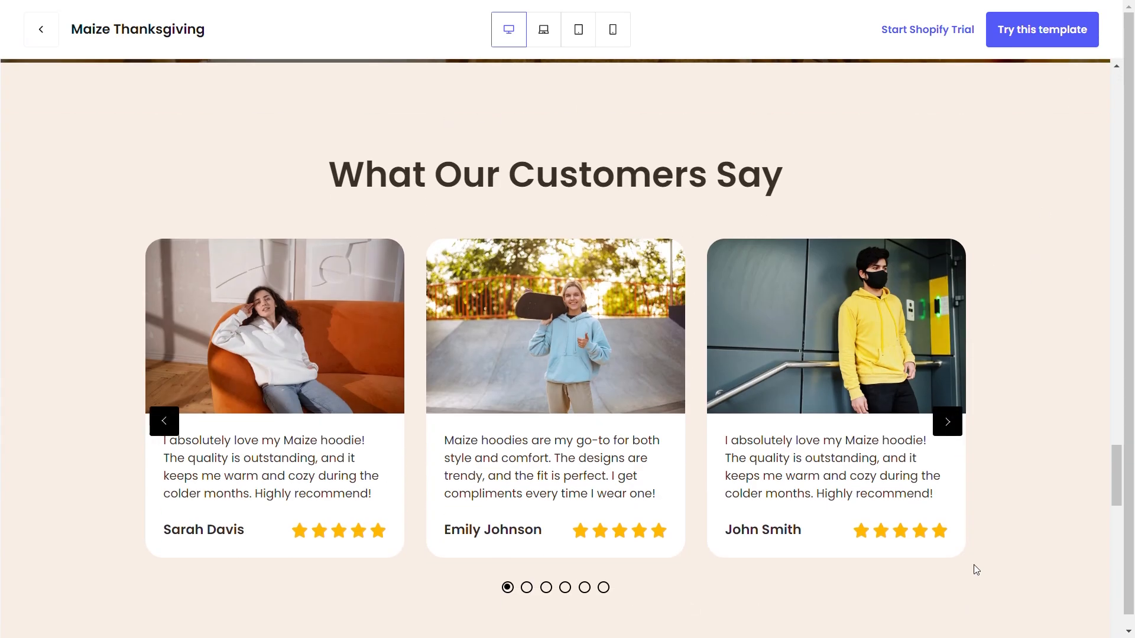
click(947, 422)
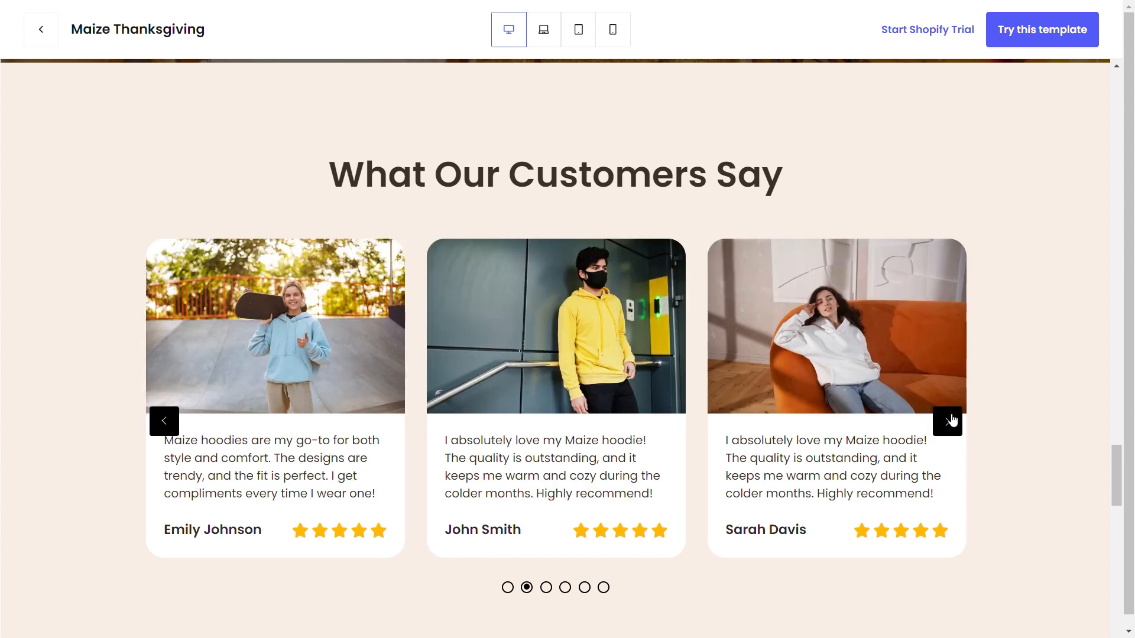
click(612, 29)
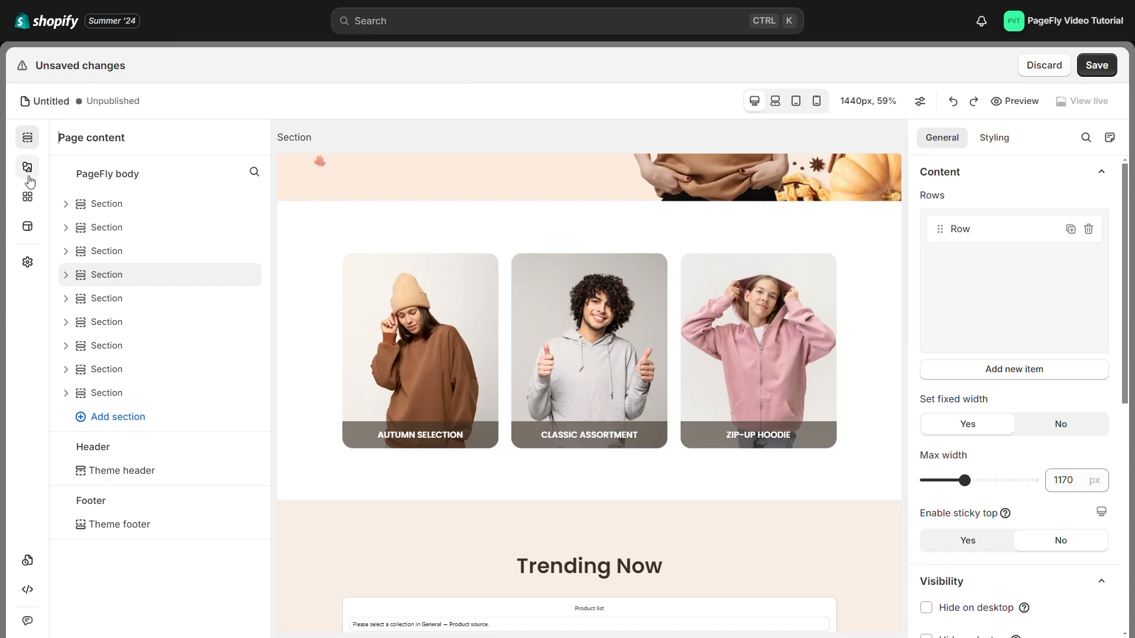
Add a Layout > Slideshow element below the three product category cards.
click(27, 168)
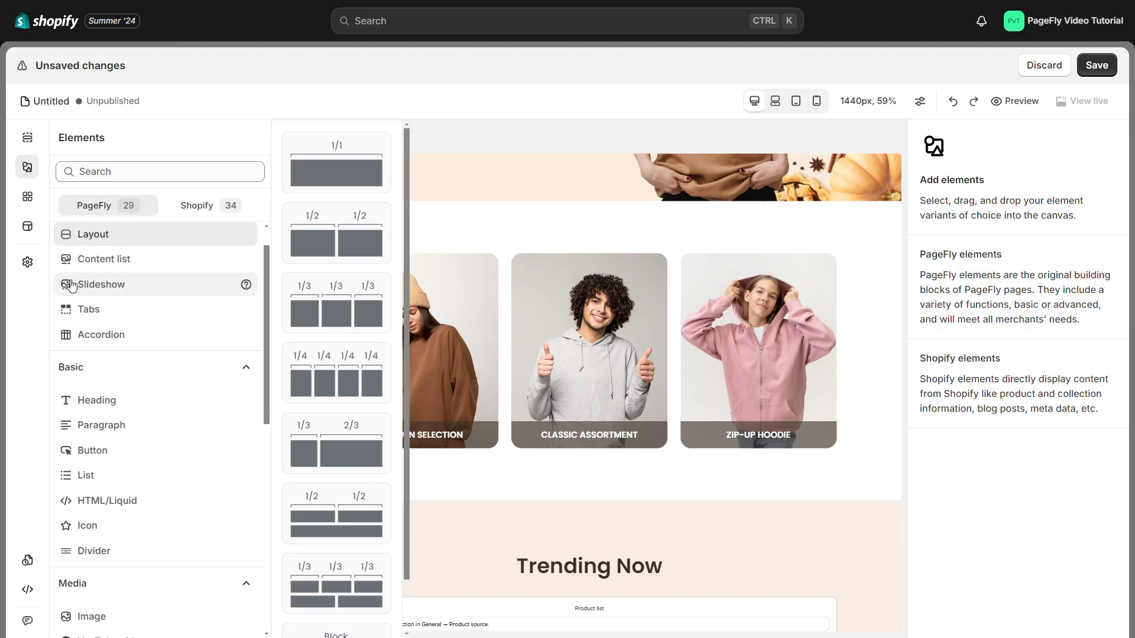
click(101, 284)
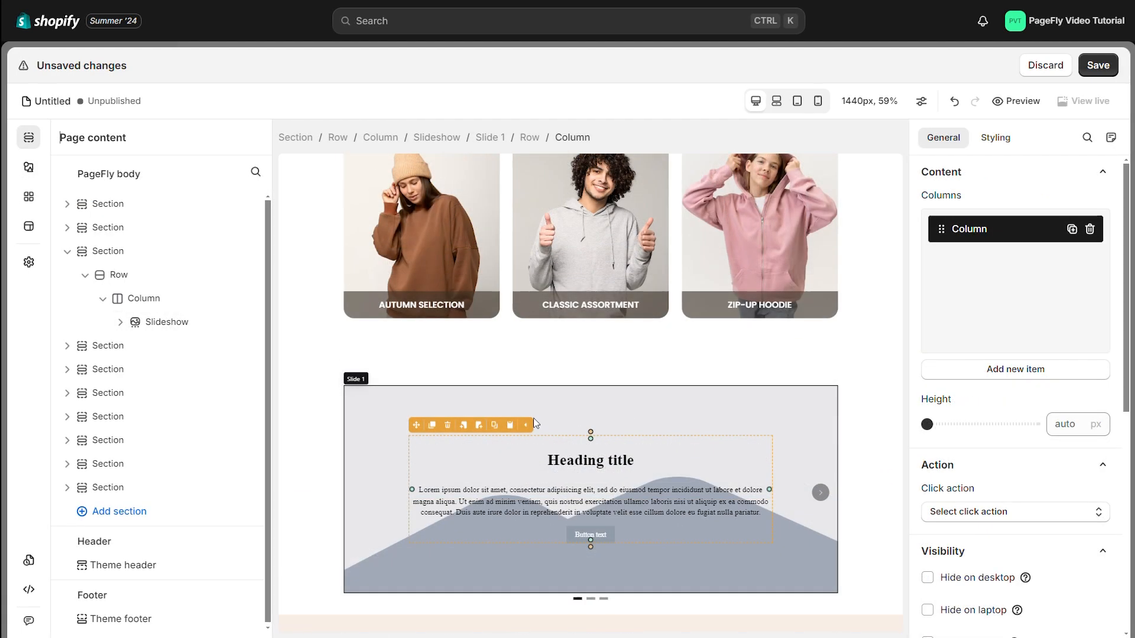
Select the first slide's content to show Slide 1's General settings.
click(591, 461)
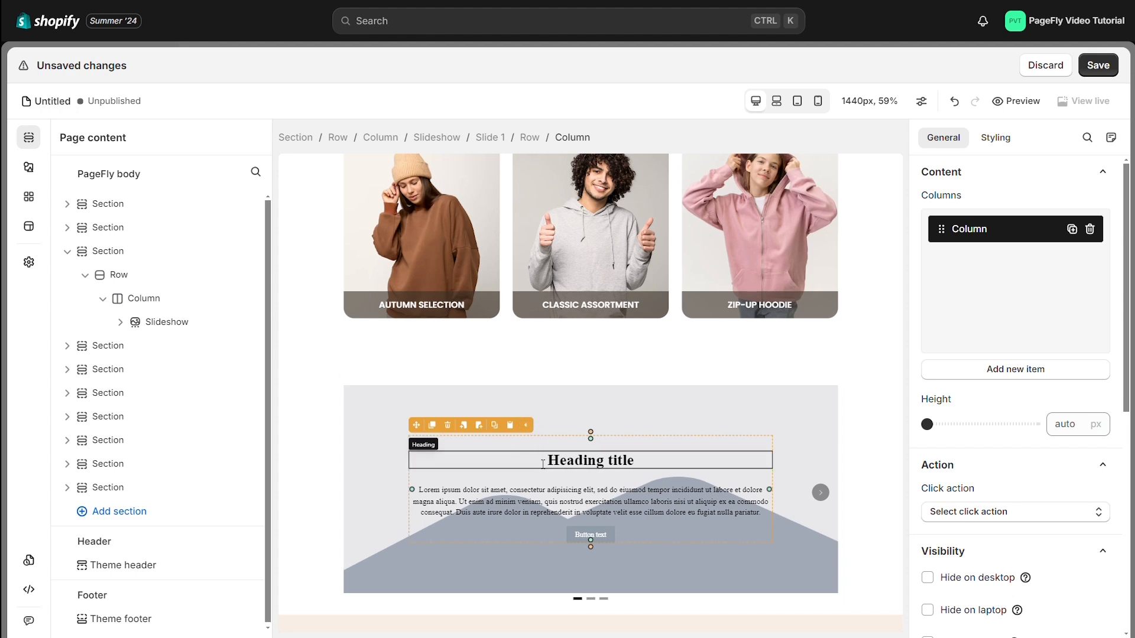
click(590, 460)
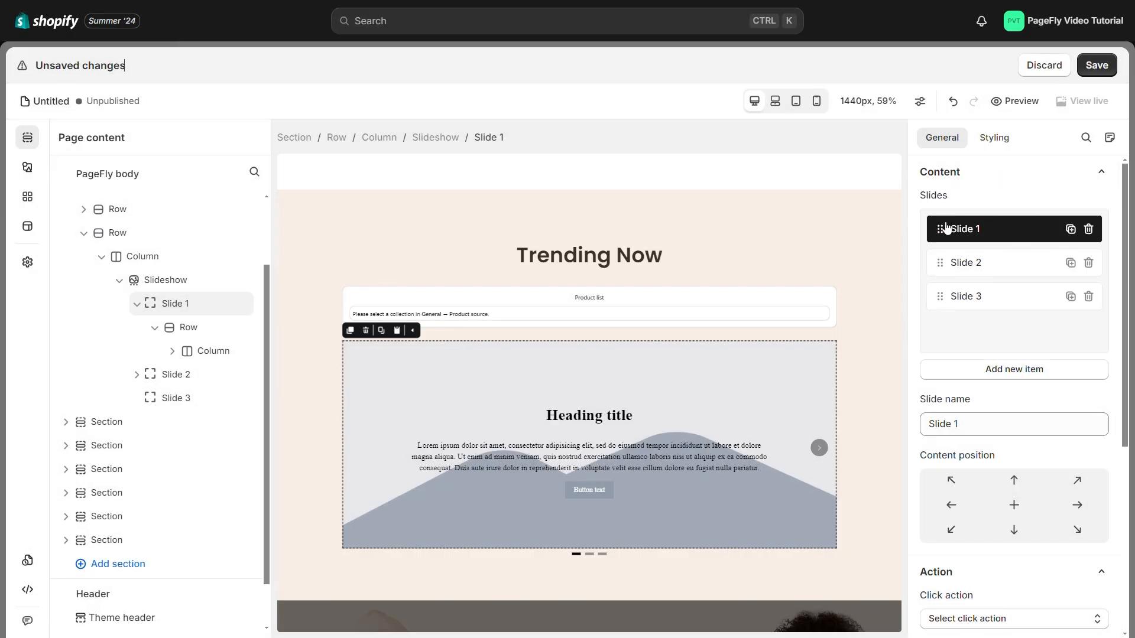
drag(961, 229, 961, 290)
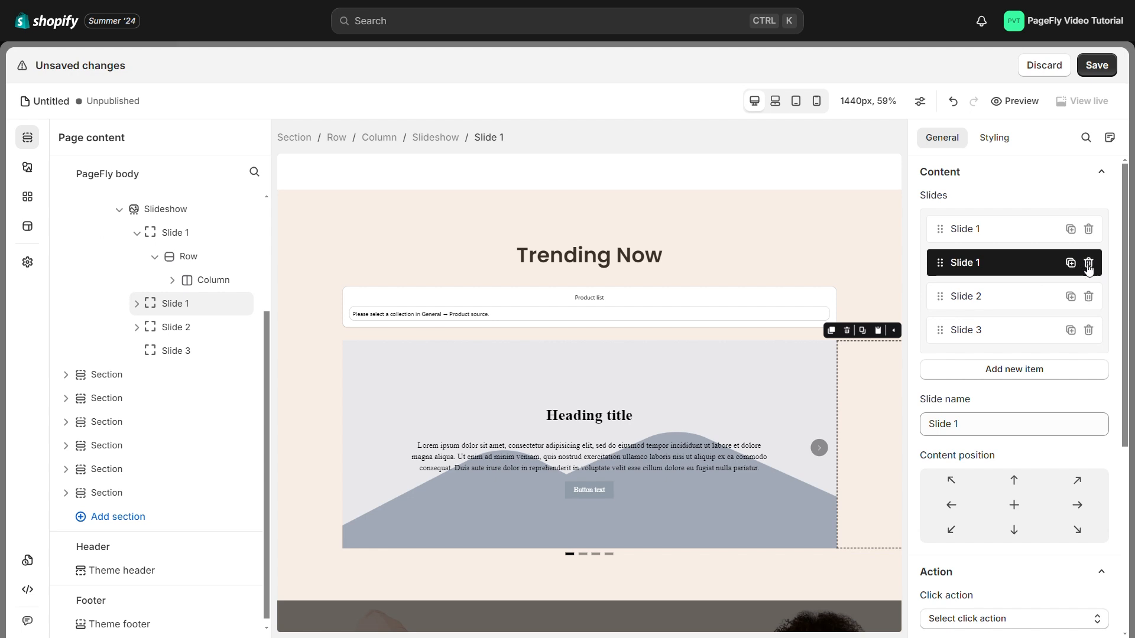
click(1088, 262)
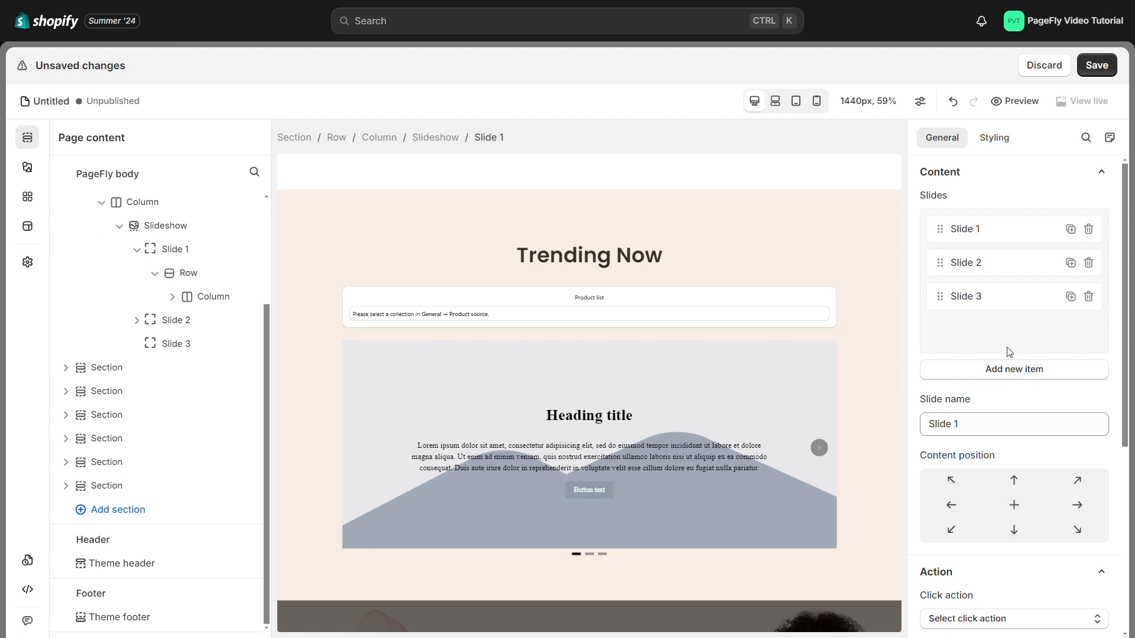
click(1013, 369)
text(2)
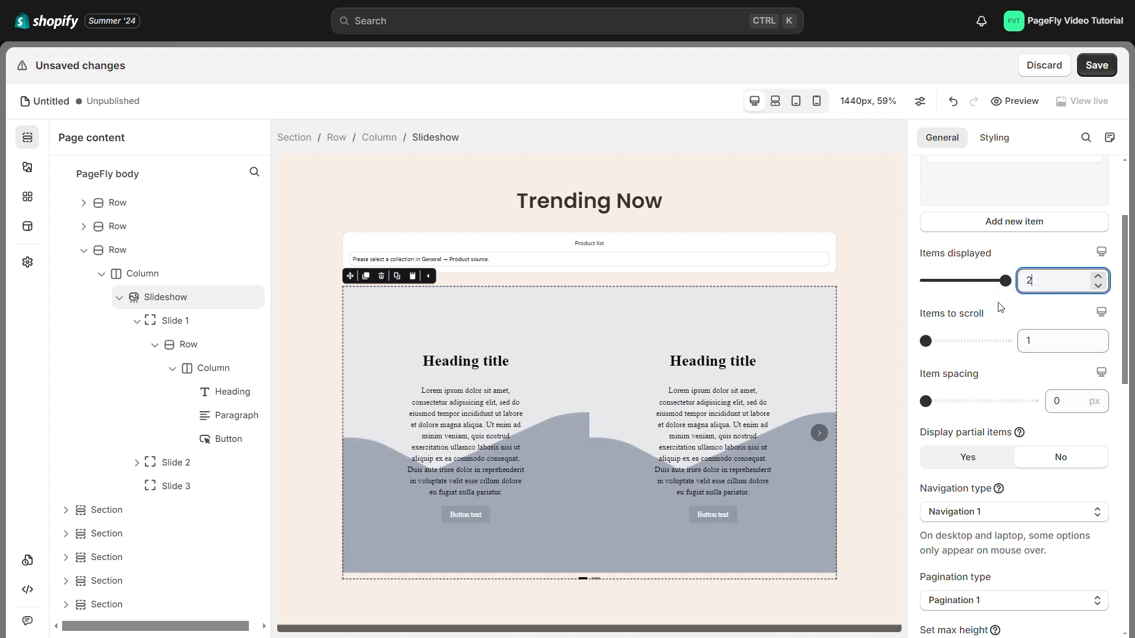
Set the slideshow's Items to scroll to 2 and Item spacing to 10 px.
click(1063, 341)
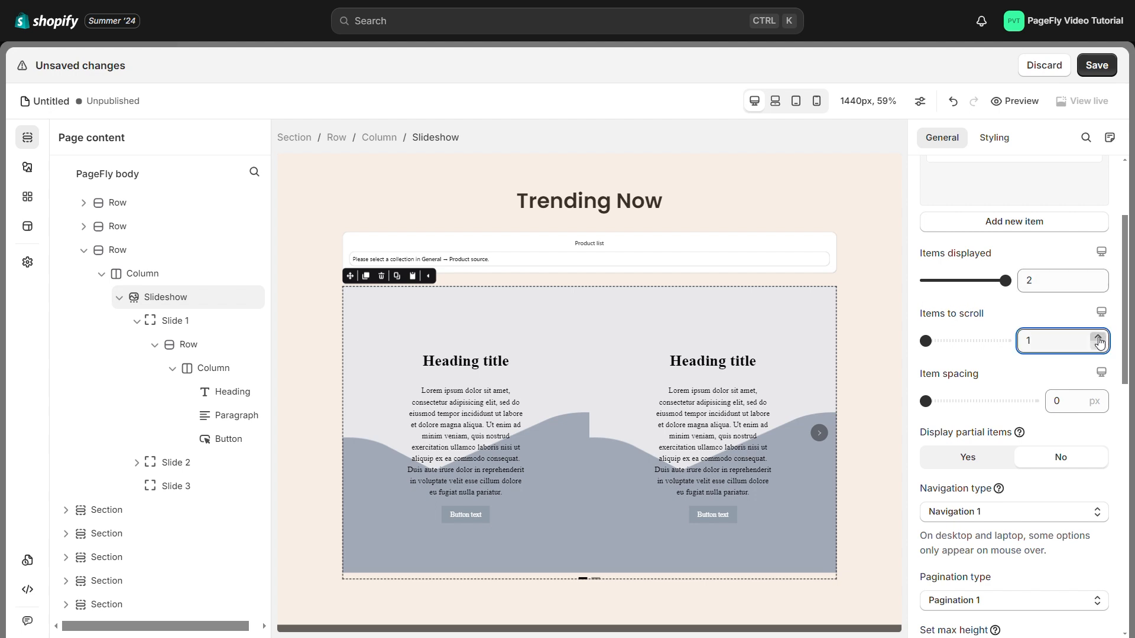
click(1098, 337)
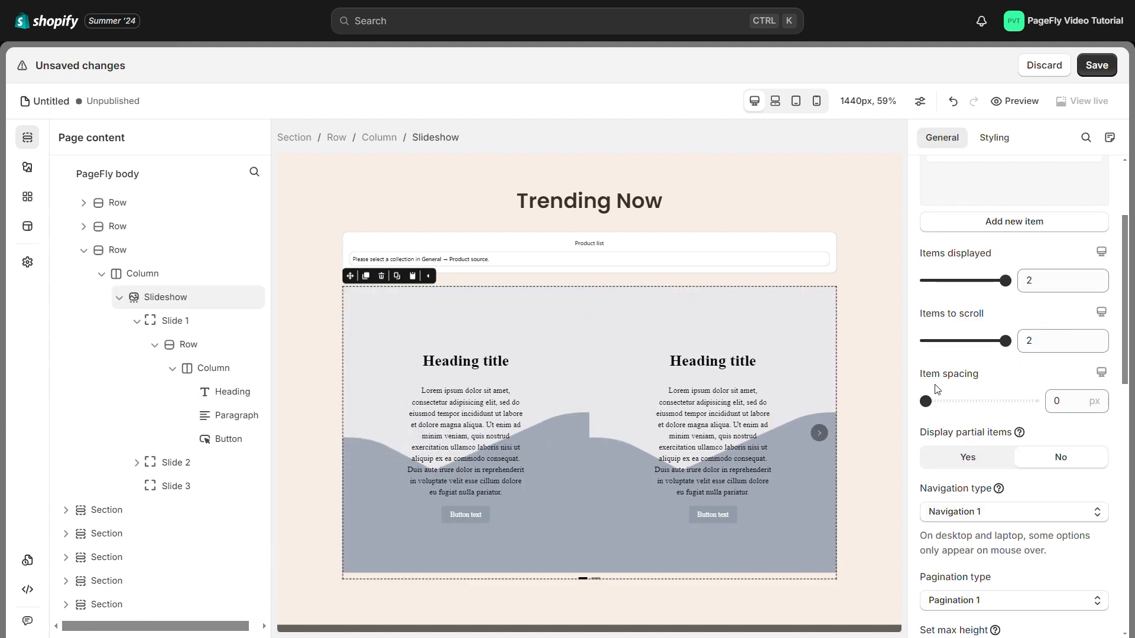
drag(926, 401, 935, 401)
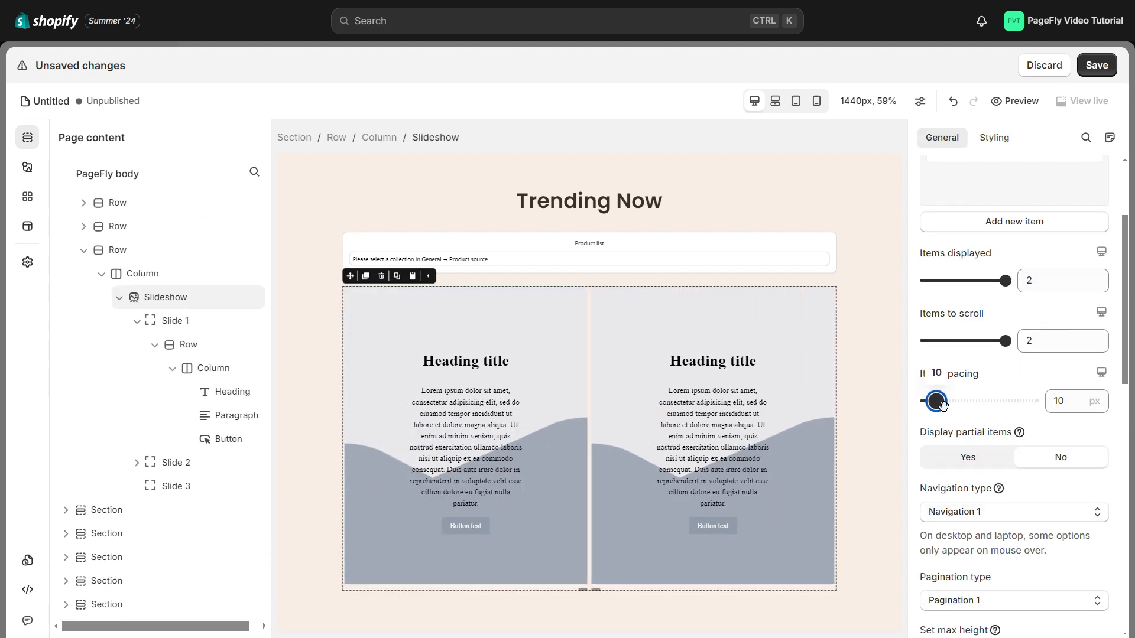
drag(936, 401, 926, 401)
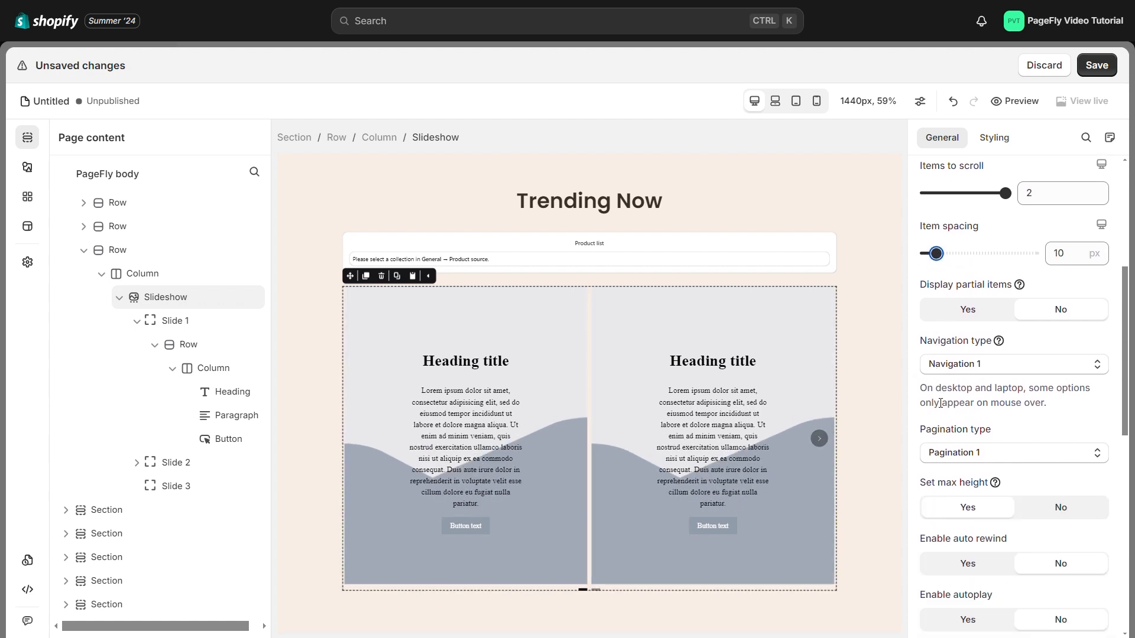
mouse_move(992, 272)
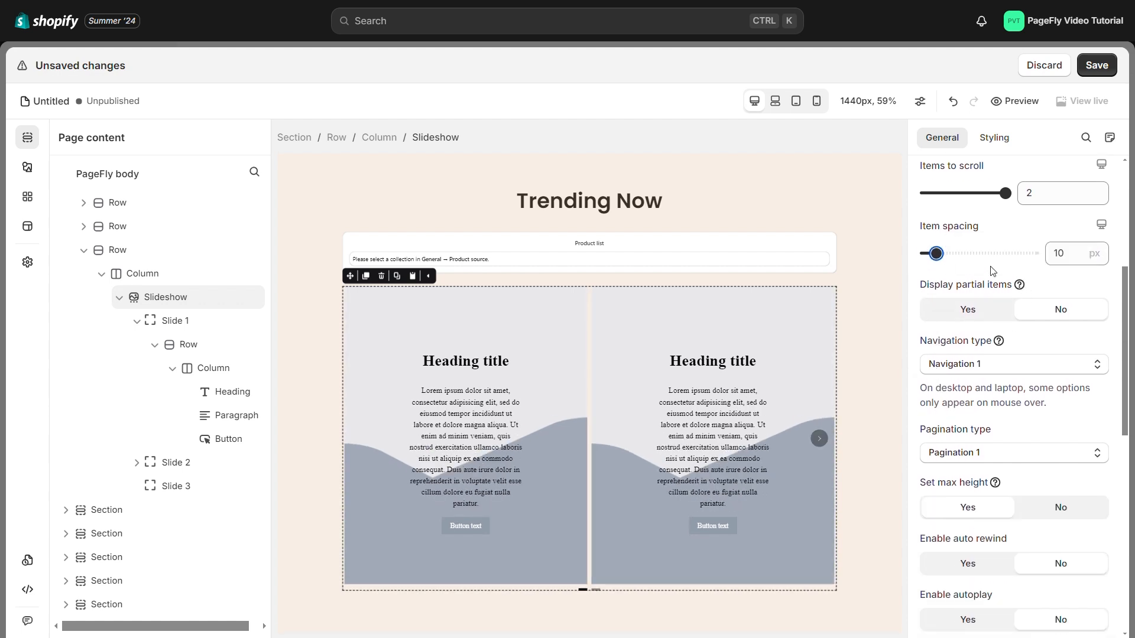
Set Display partial items to Yes so a third slide peeks in.
click(1061, 318)
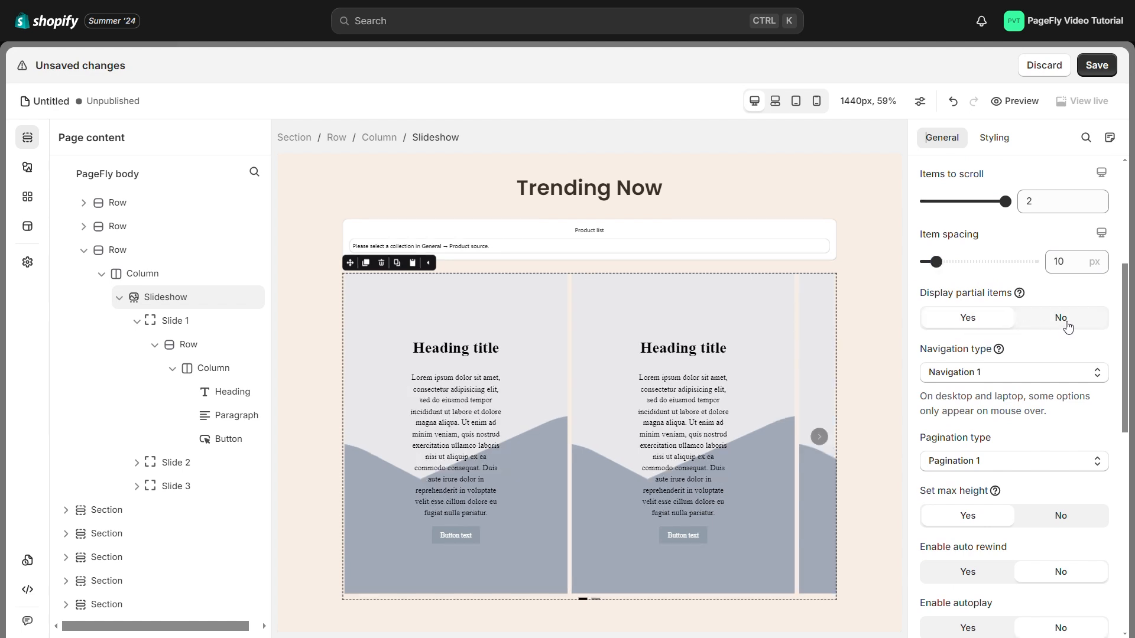
click(967, 317)
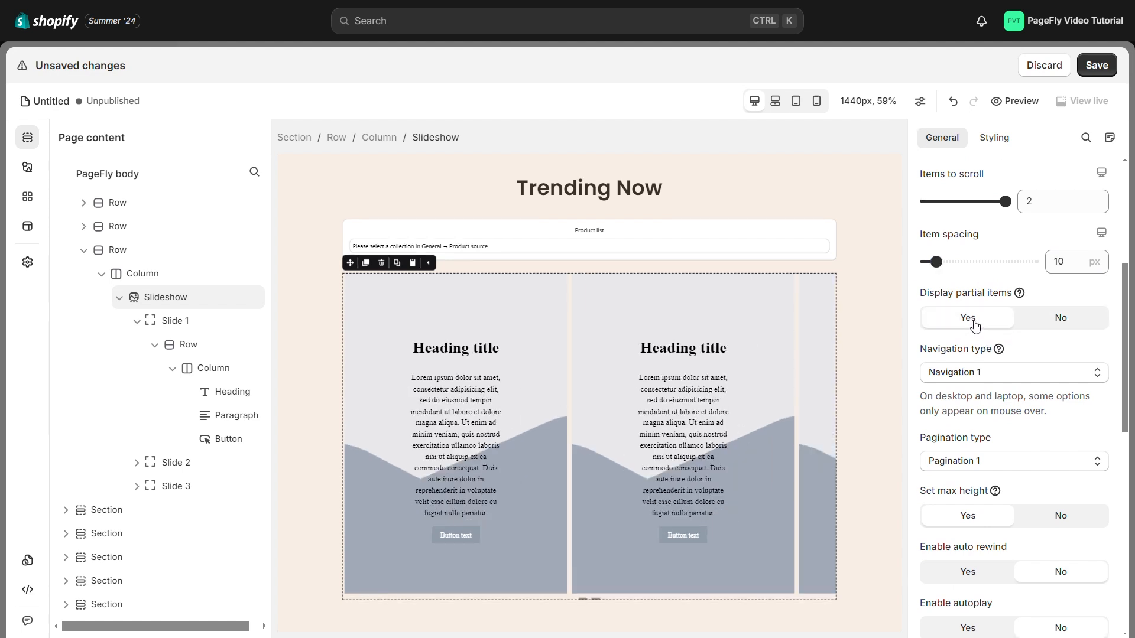
click(27, 167)
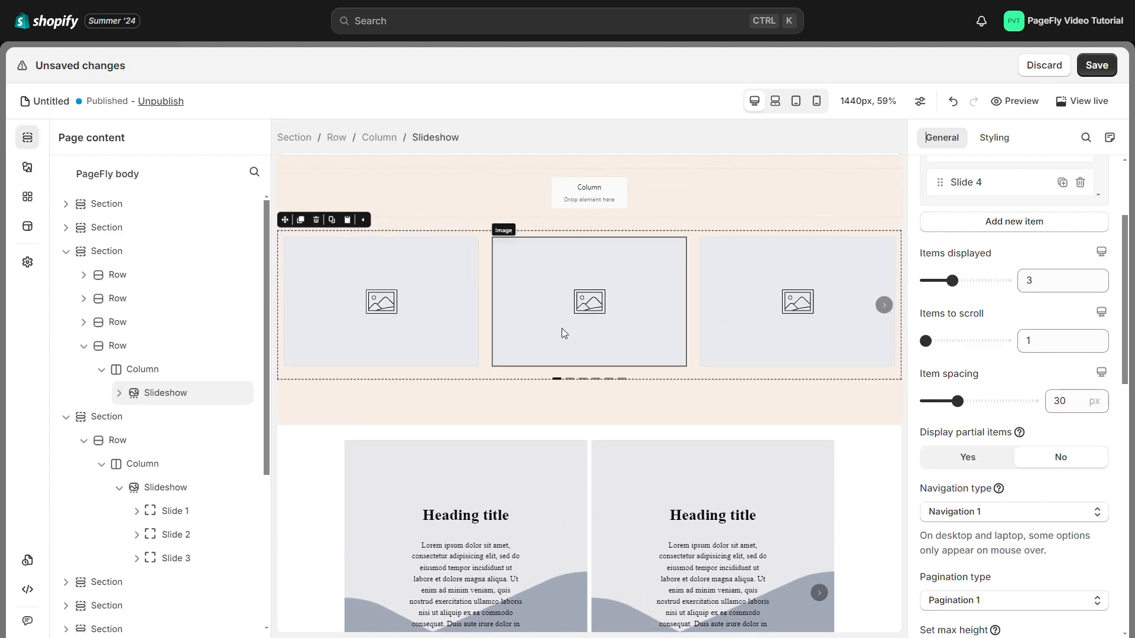
click(883, 304)
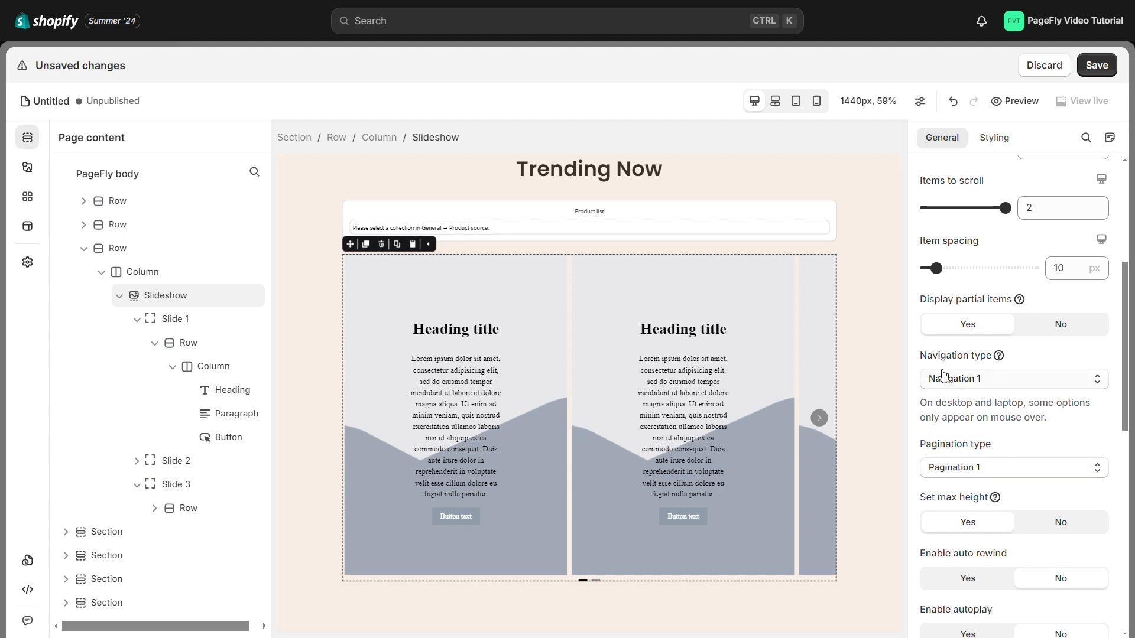
Use Navigation 5 arrows and the first pagination style, keeping max height enabled.
click(1012, 378)
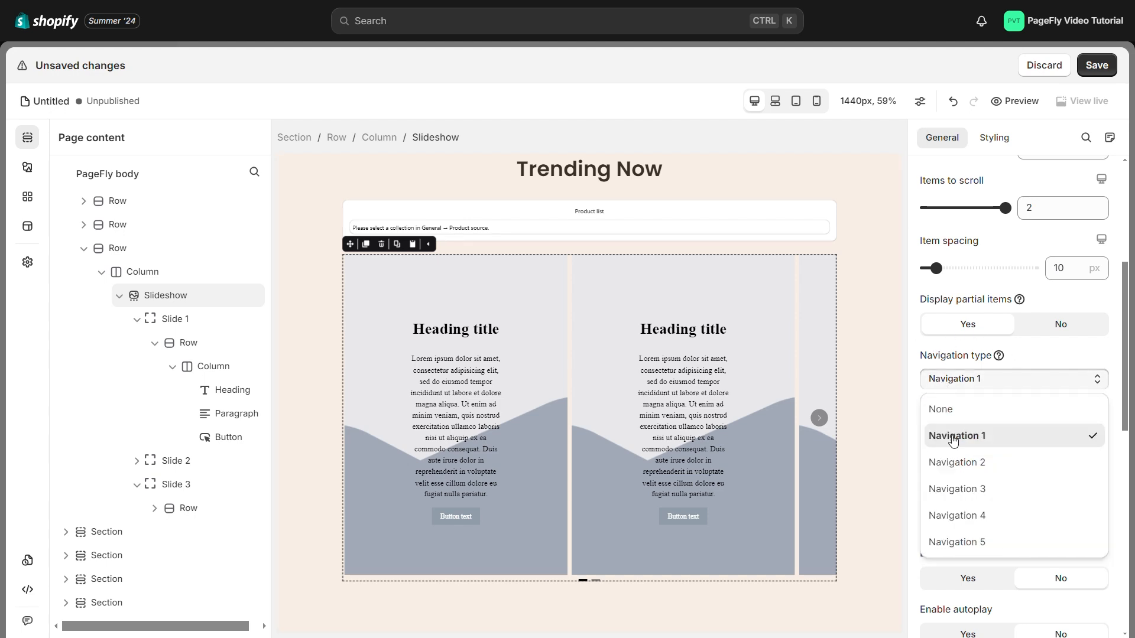
click(819, 418)
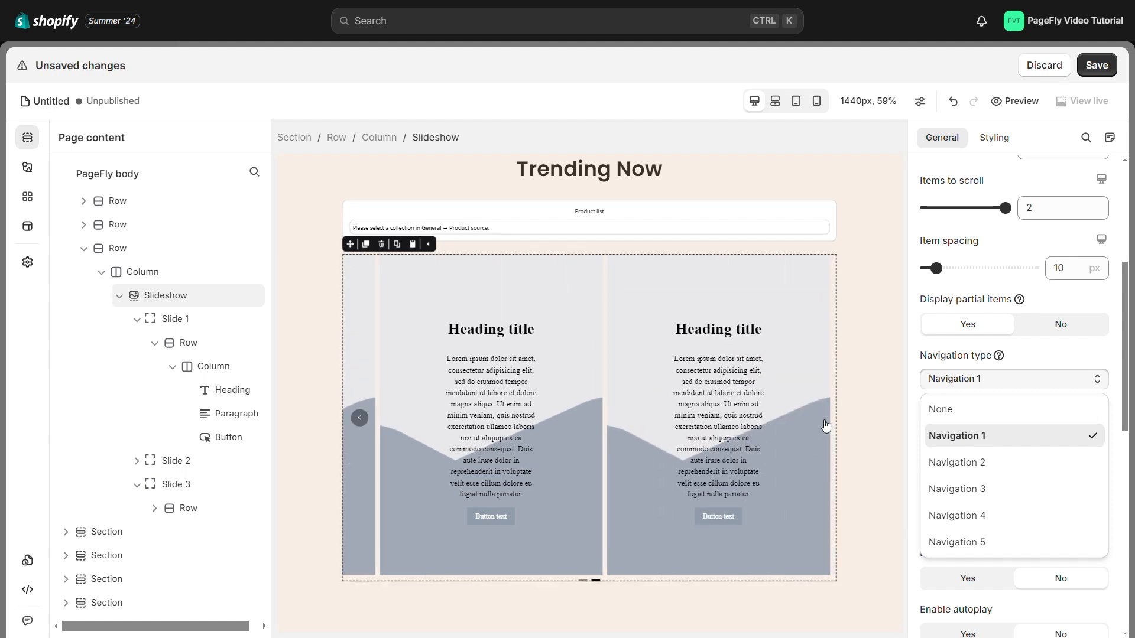
click(976, 462)
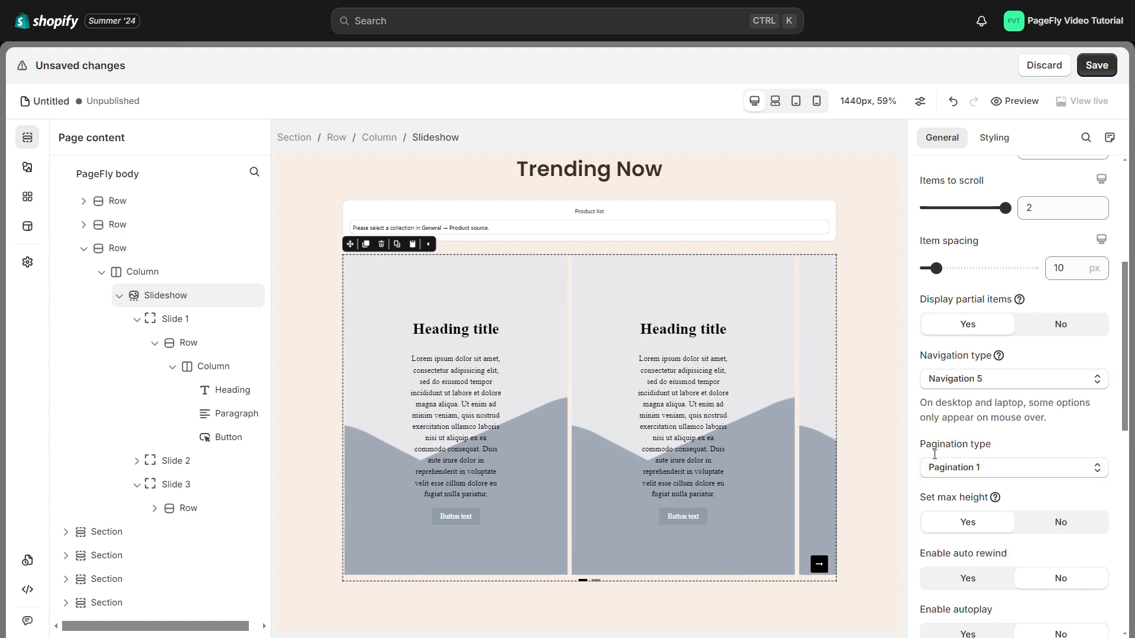
click(1013, 467)
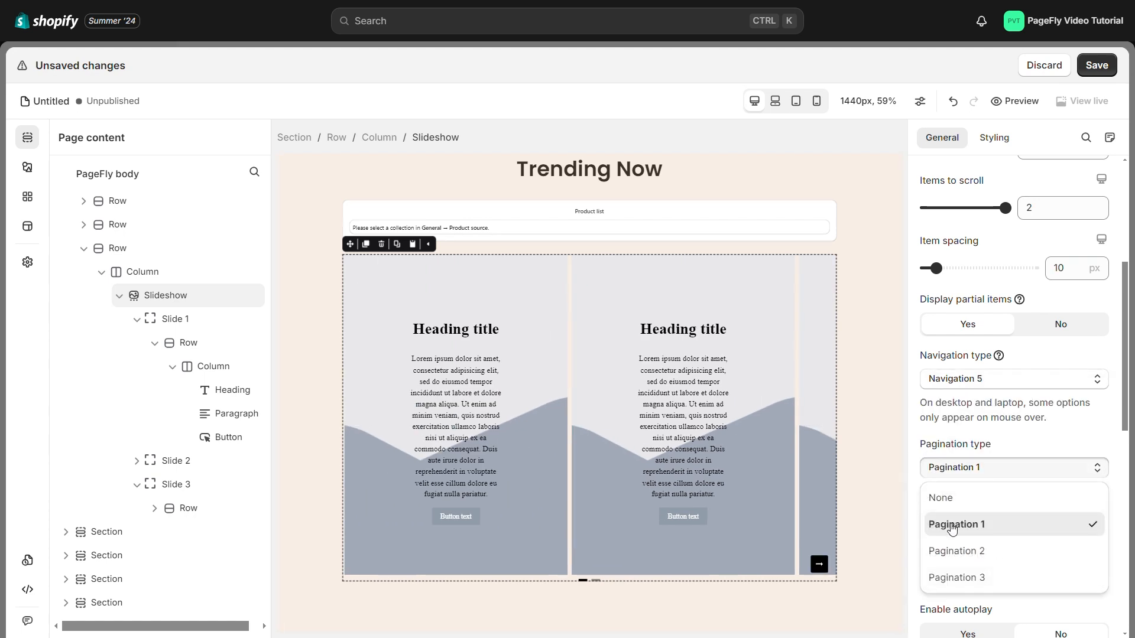
click(957, 524)
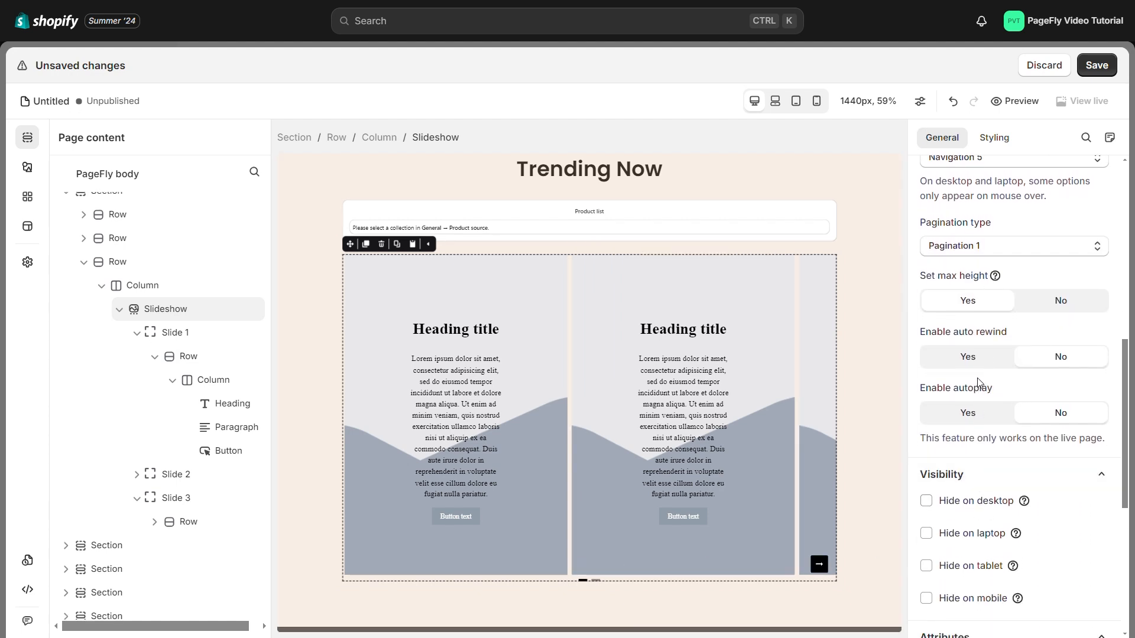
mouse_move(994, 284)
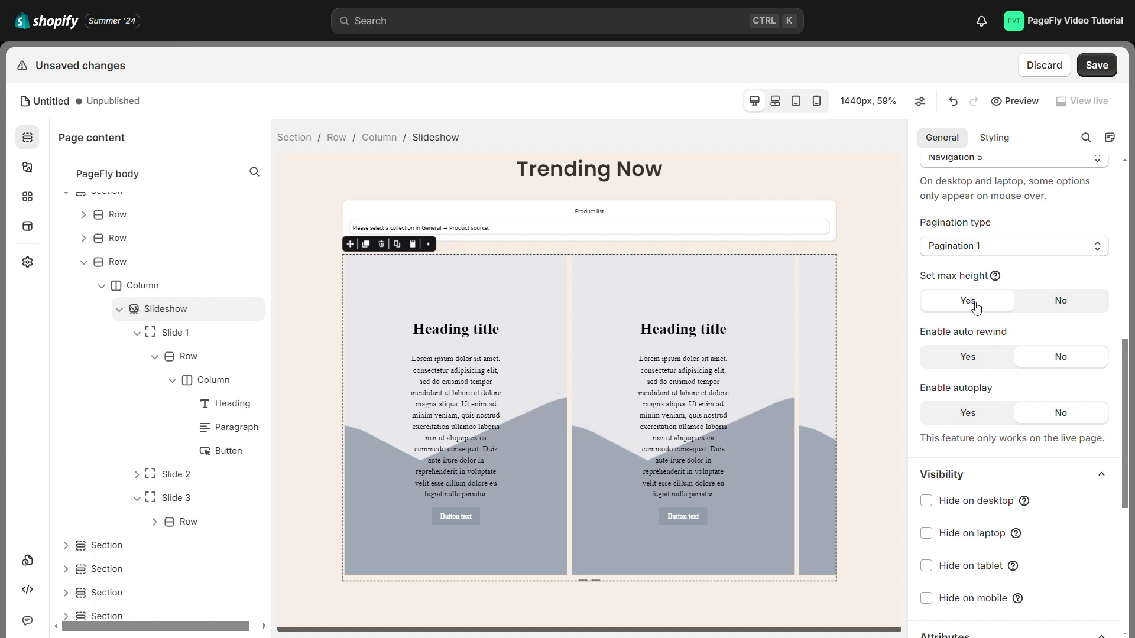
click(1060, 300)
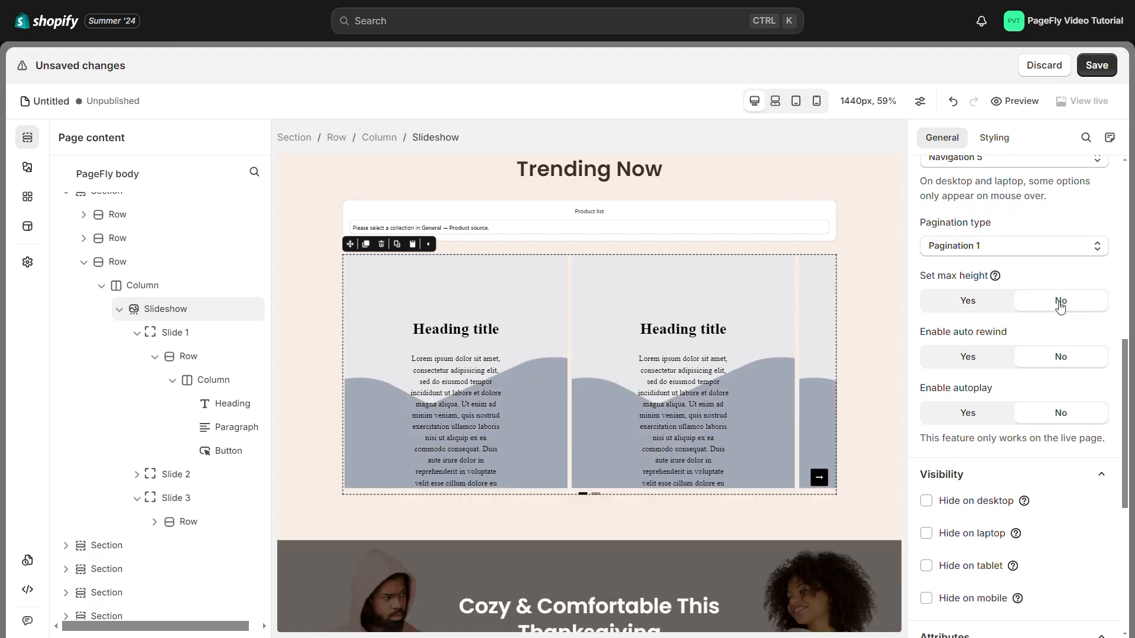
click(967, 300)
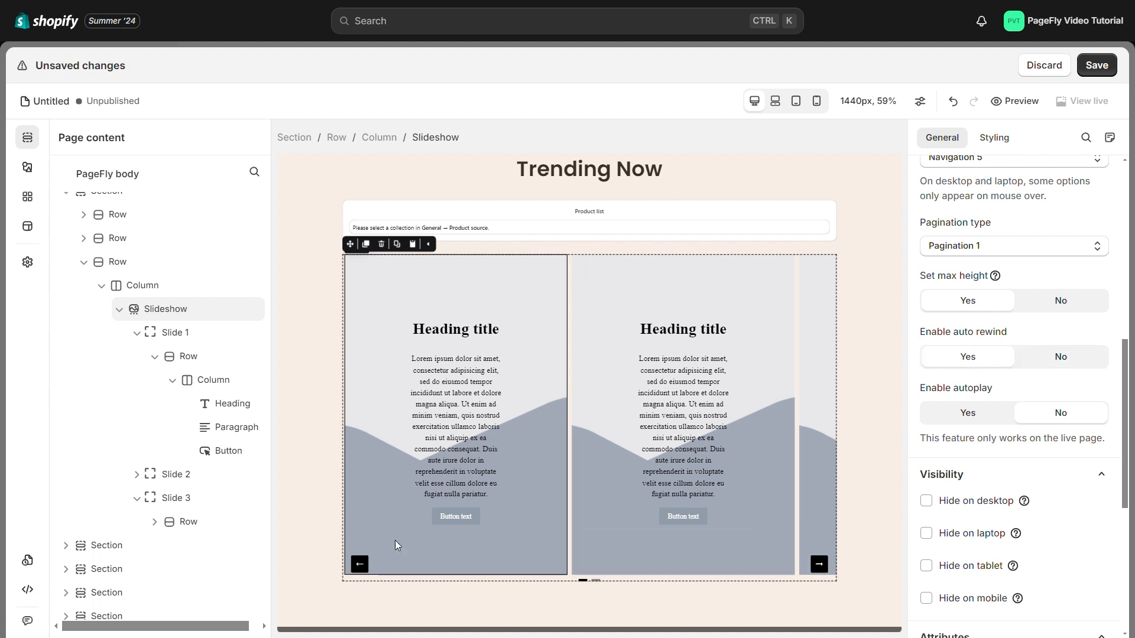
mouse_move(812, 478)
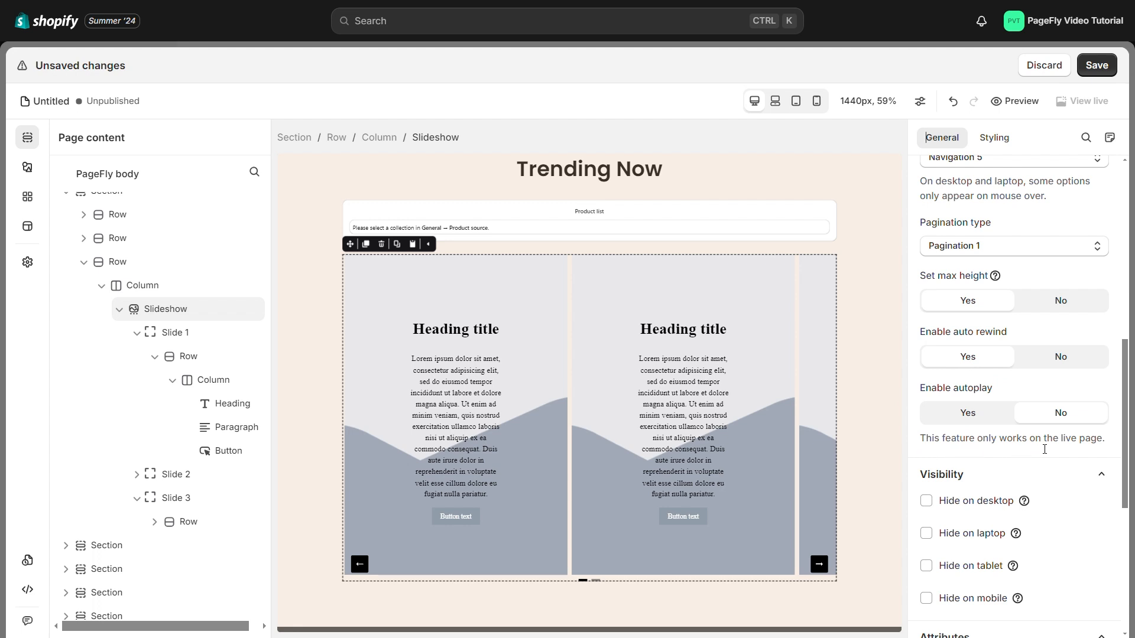
mouse_move(921, 435)
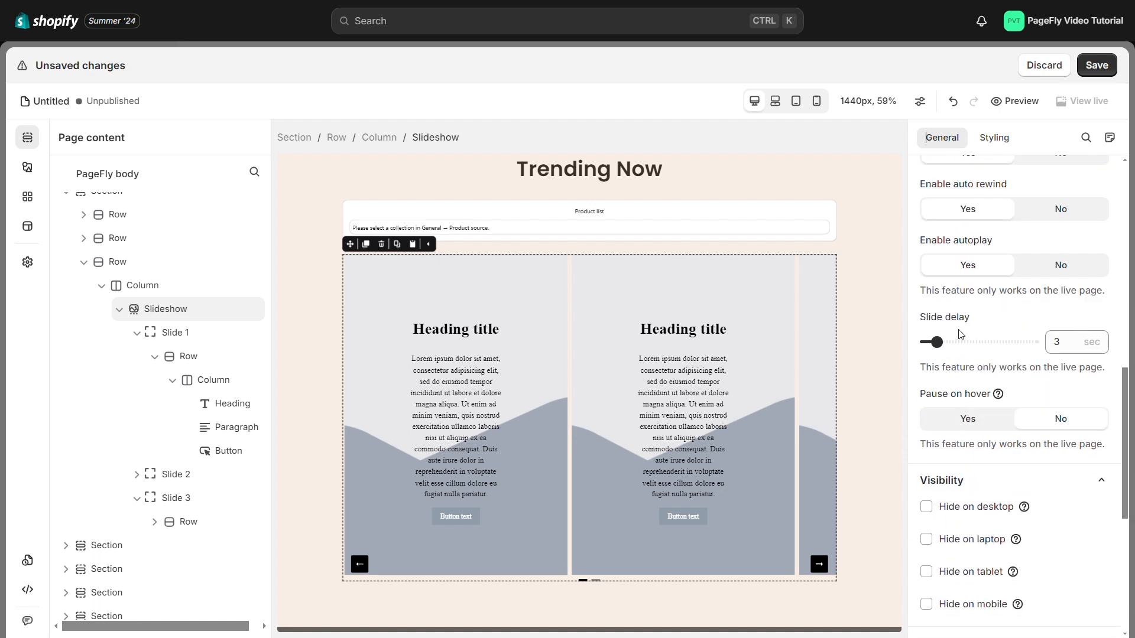
drag(939, 341, 964, 342)
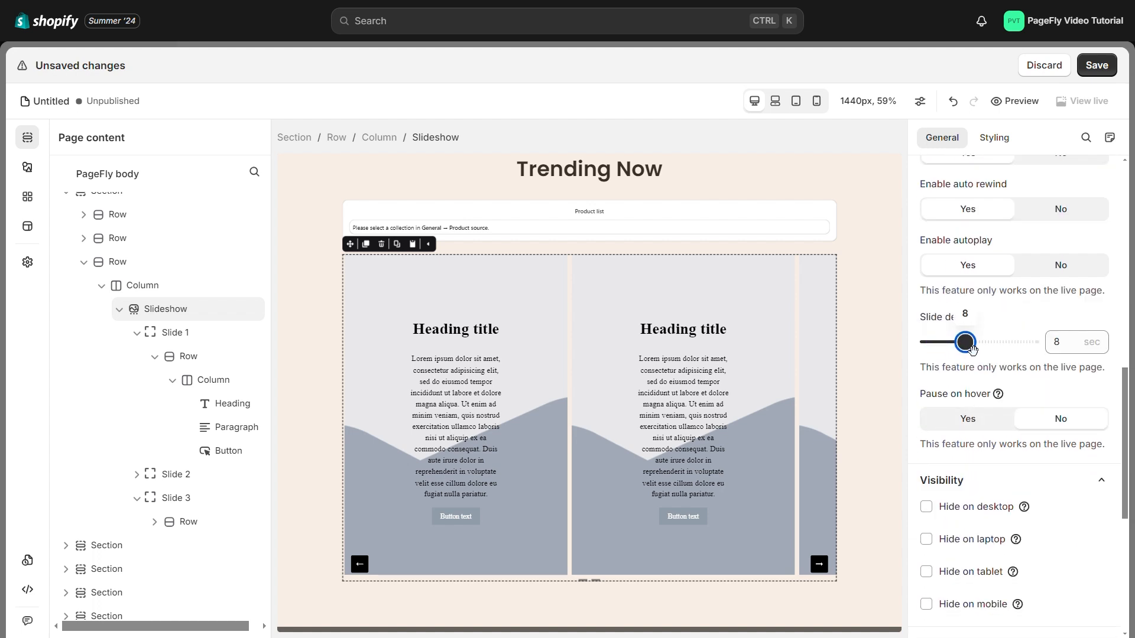
drag(965, 342, 942, 341)
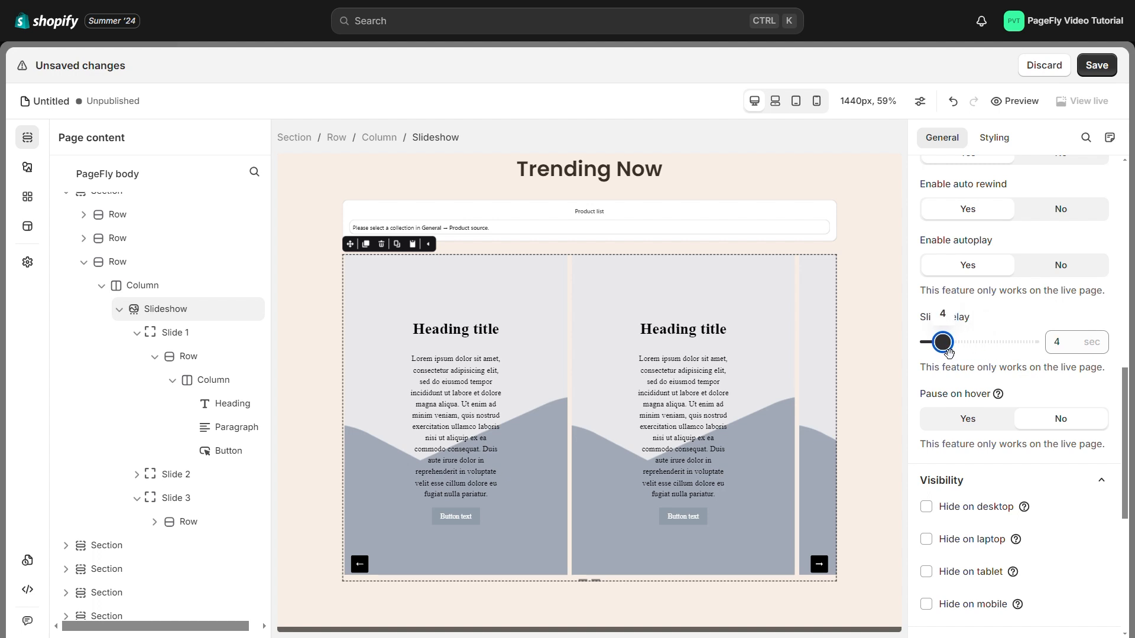
drag(948, 342, 936, 342)
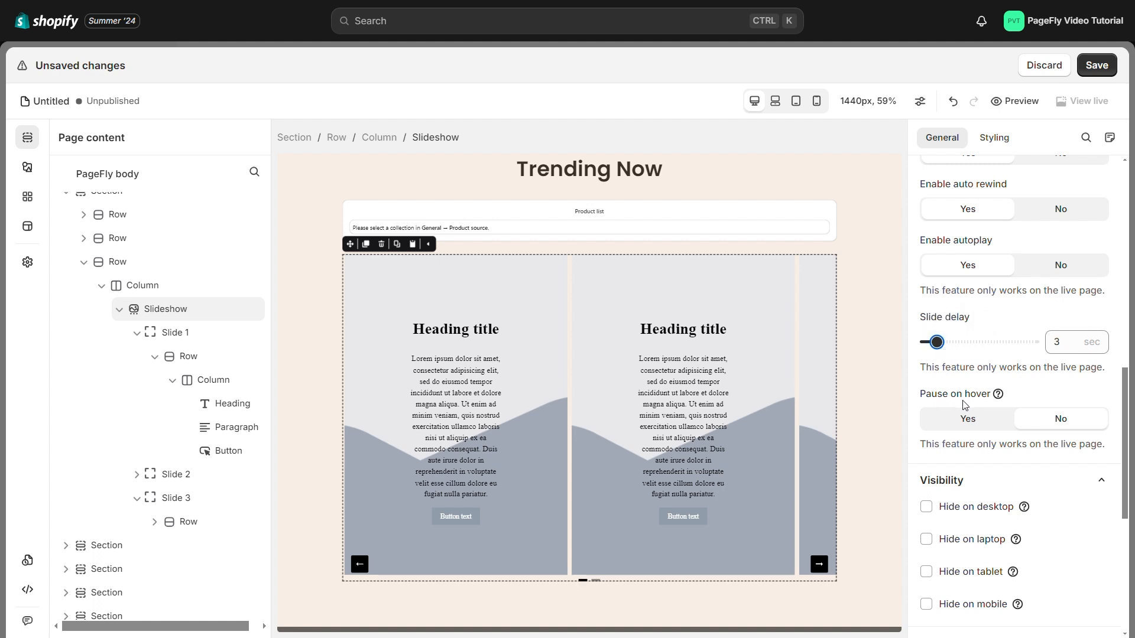
mouse_move(951, 407)
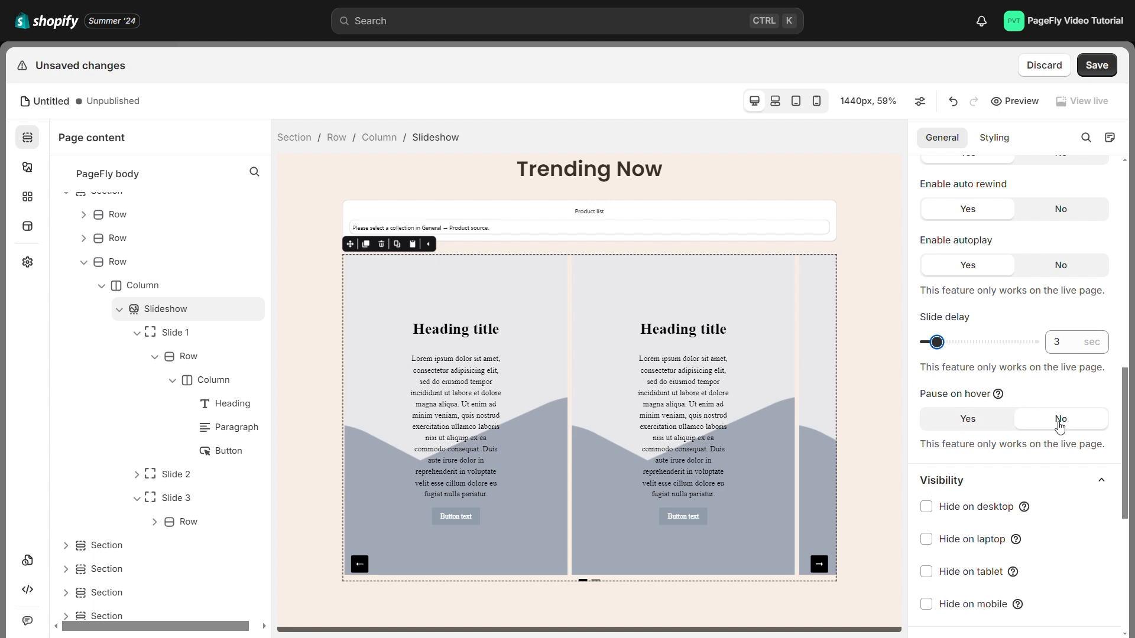
click(967, 418)
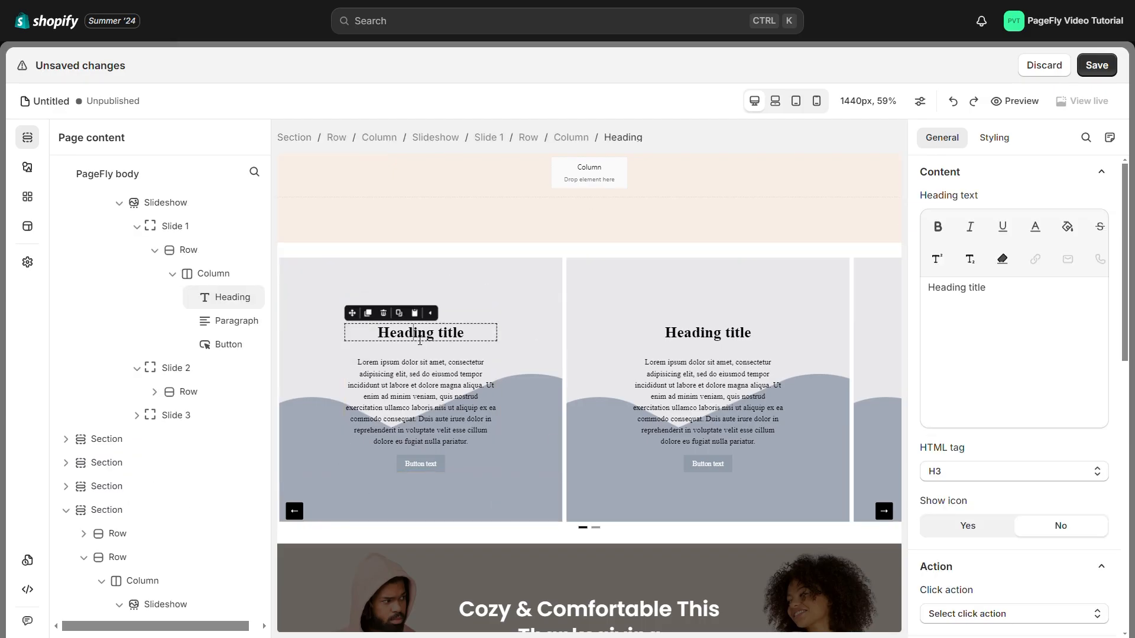
Retitle Slide 1 'Hoddies' and restyle its paragraph: alignment, italic Marcellus font, color, padding.
text(Hoddies)
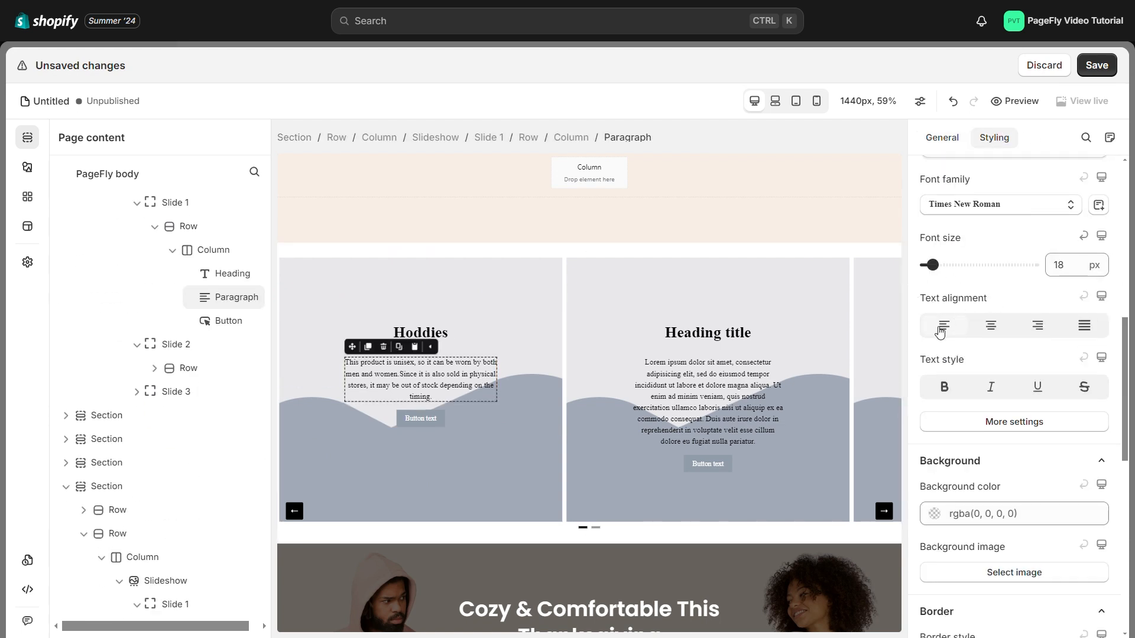
click(991, 325)
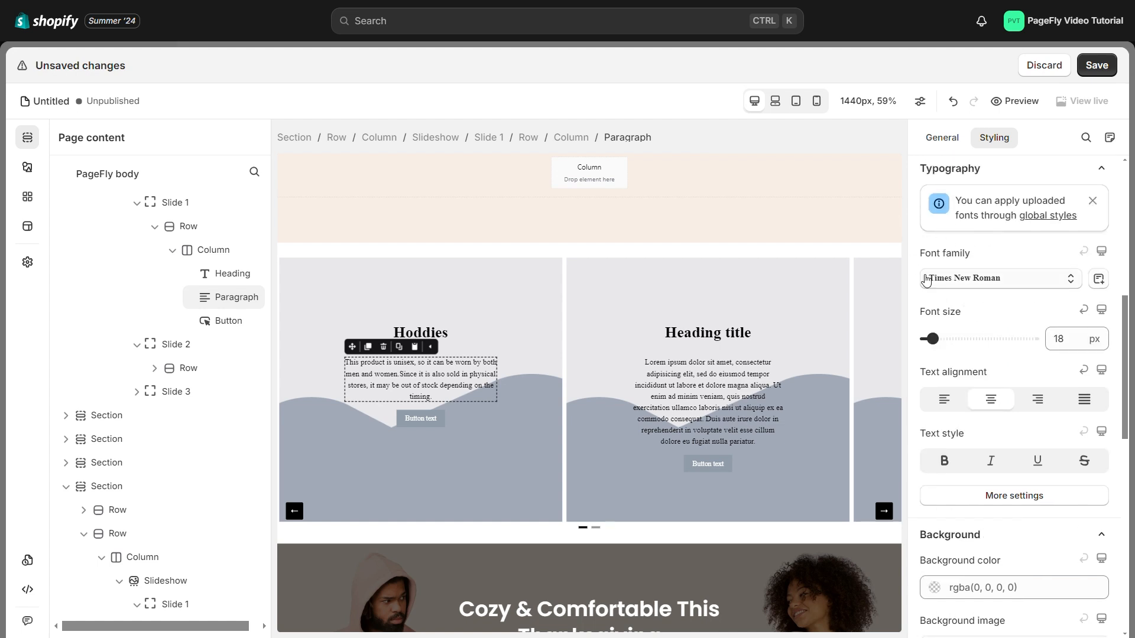
click(997, 278)
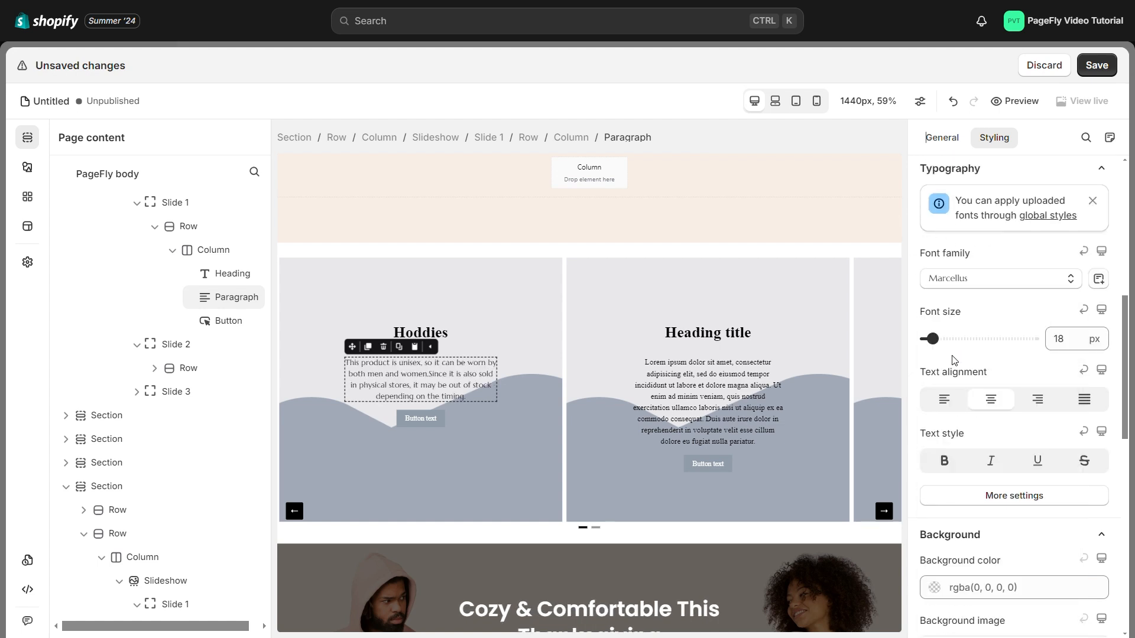
drag(930, 338, 938, 339)
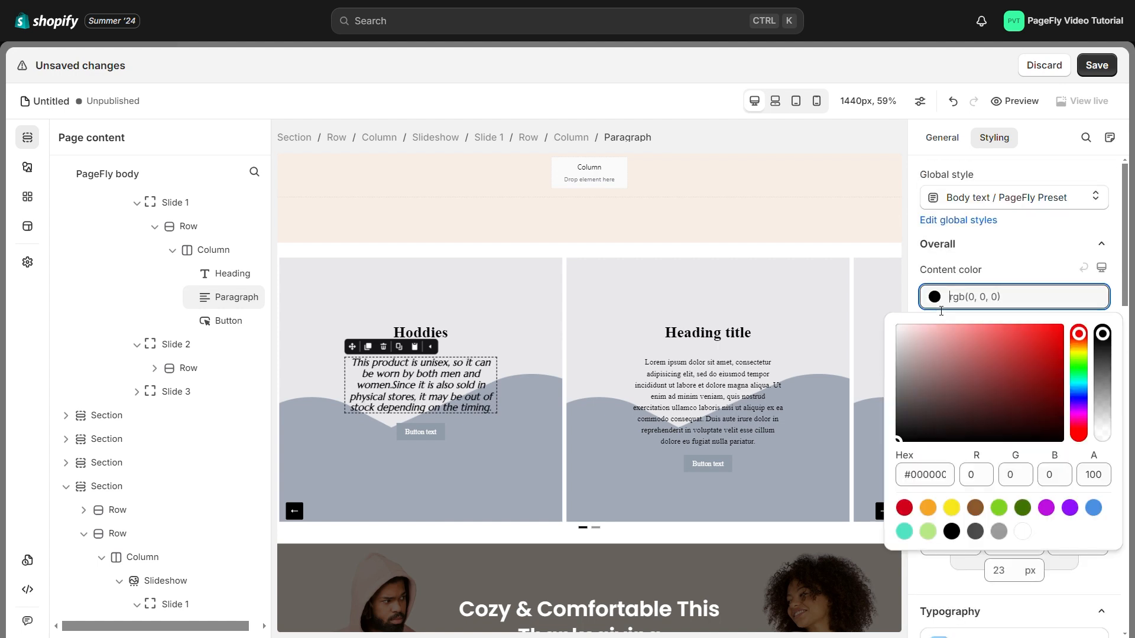
click(915, 340)
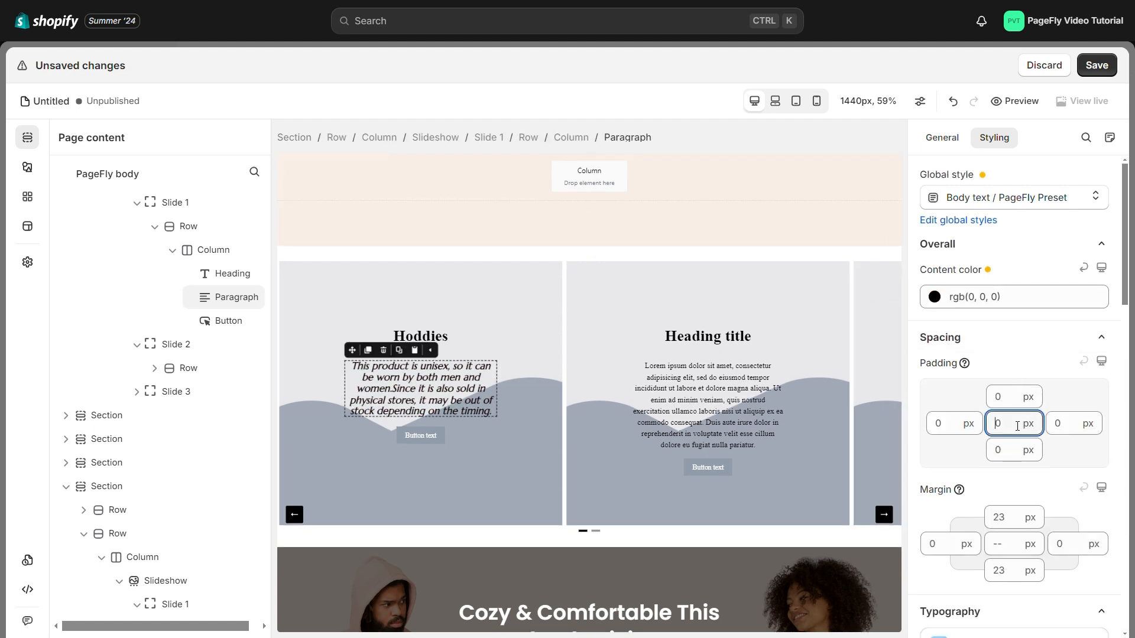
text(10)
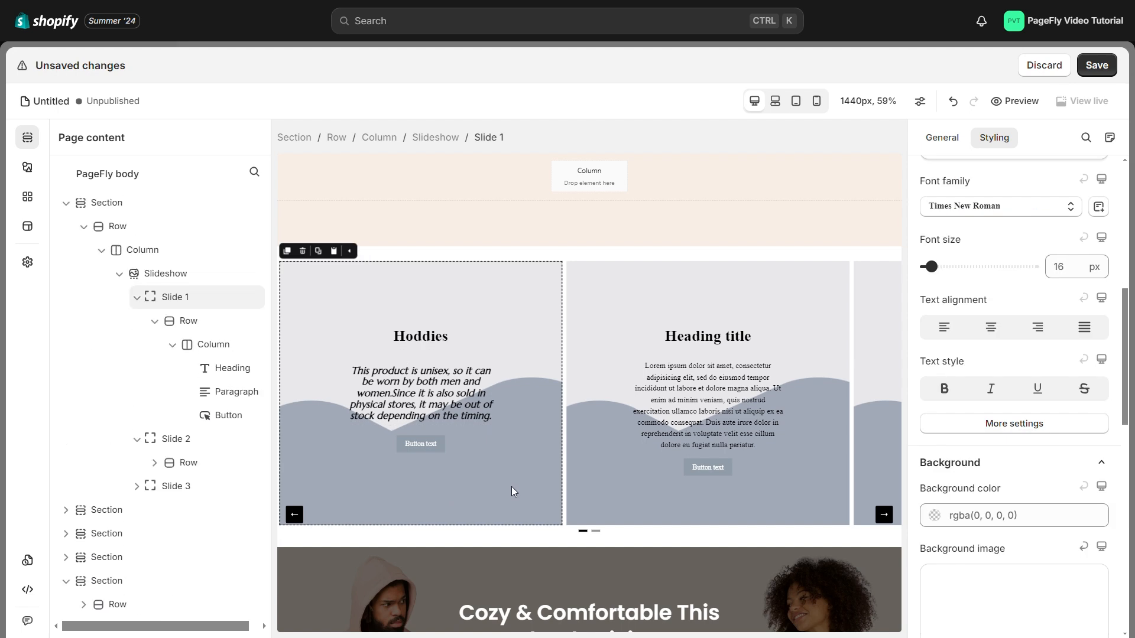
mouse_move(925, 232)
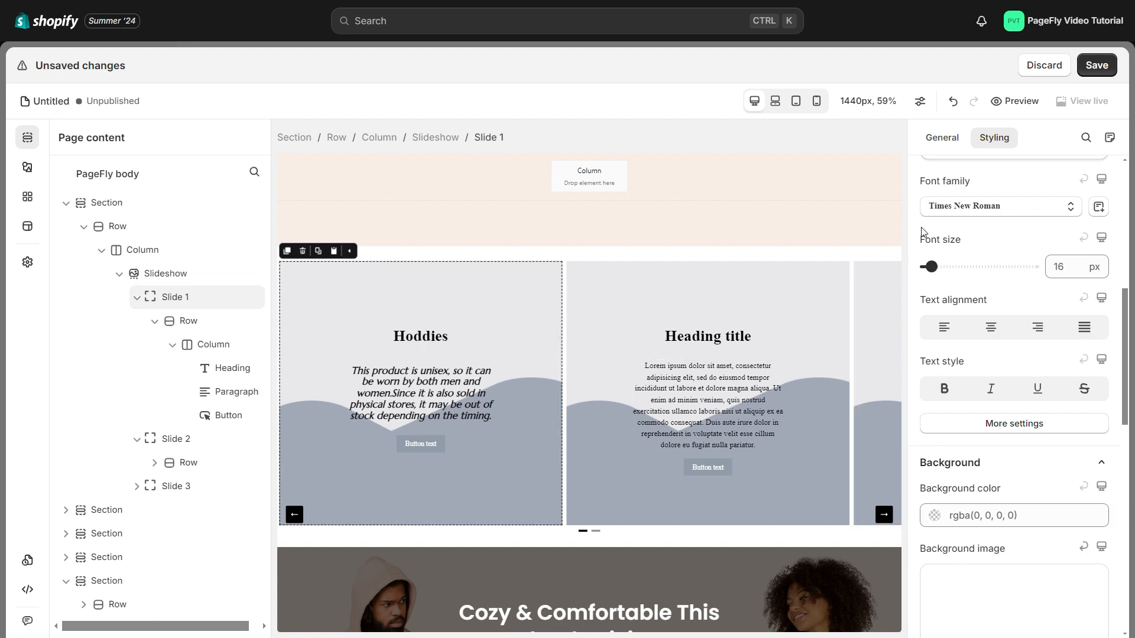
mouse_move(994, 138)
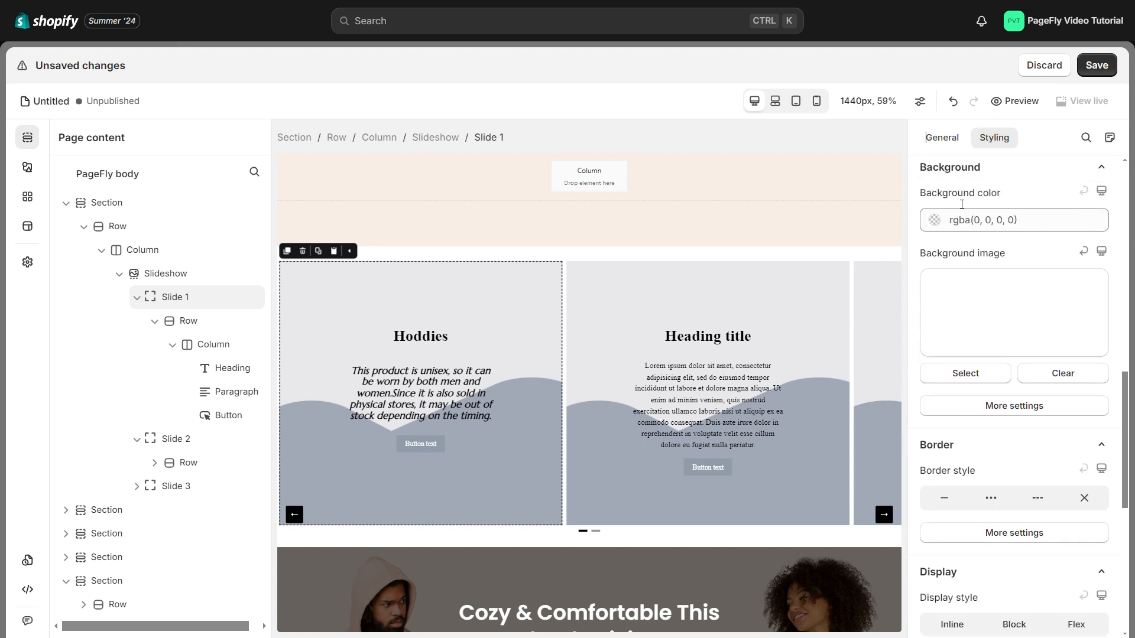
mouse_move(964, 367)
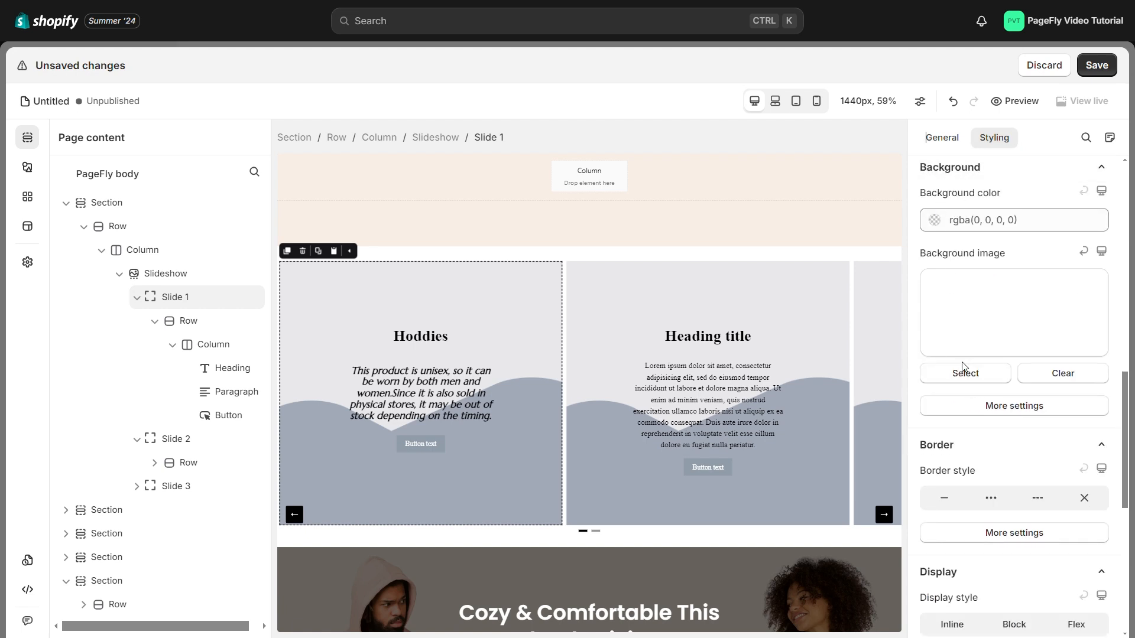
Set the white sweatshirt JPG as Slide 1's background image.
click(964, 373)
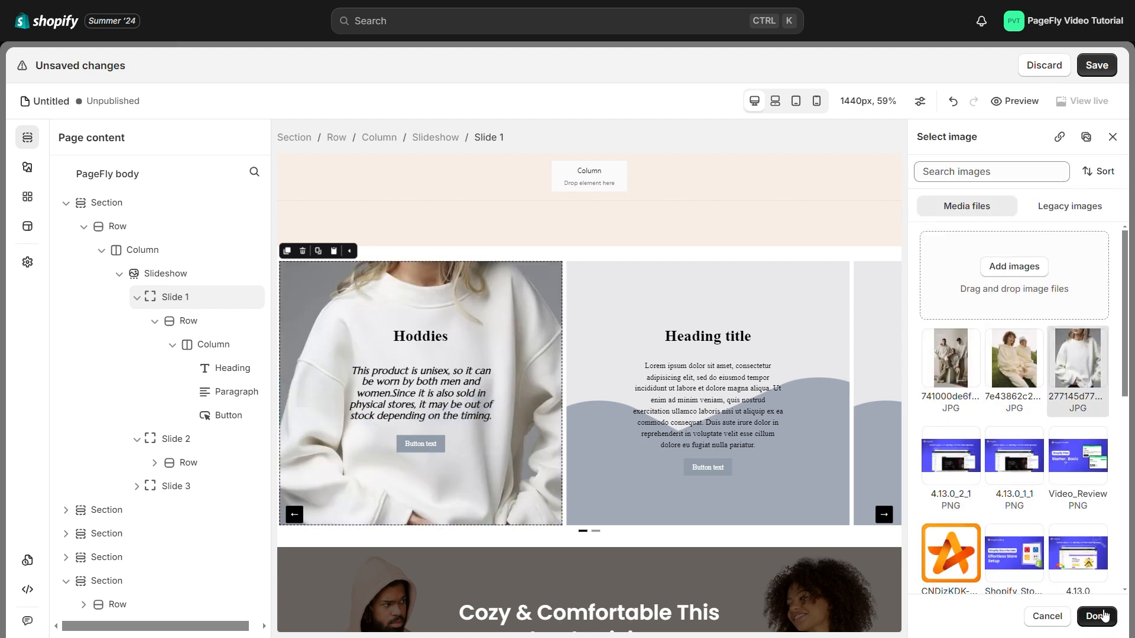
click(1096, 616)
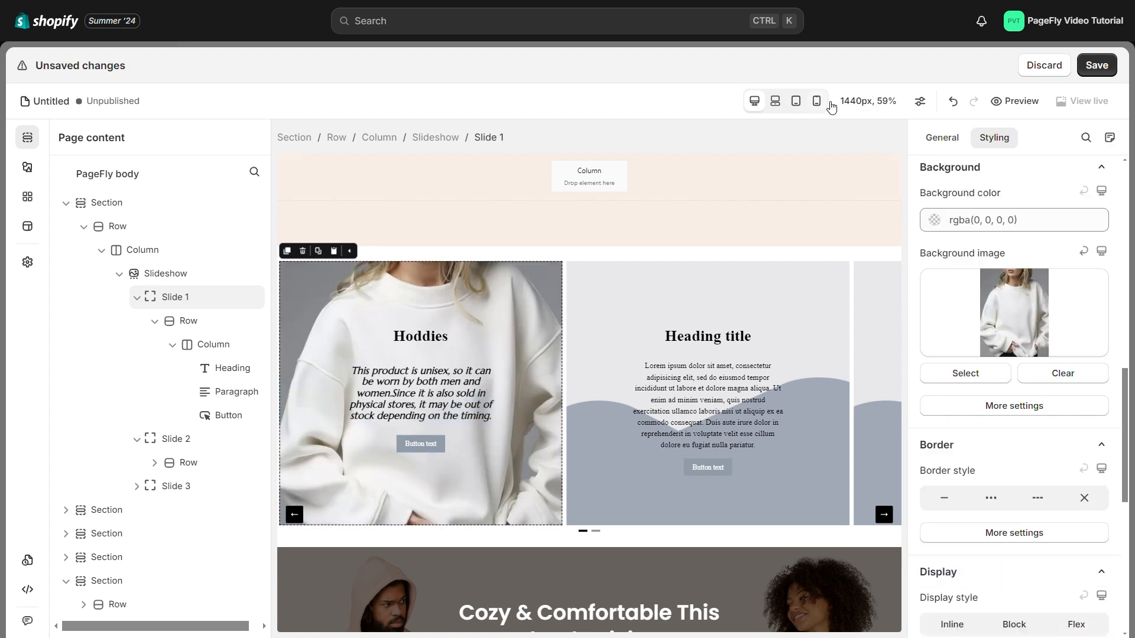
Switch the canvas to the 320px mobile view to check the Hoddies slide.
click(818, 100)
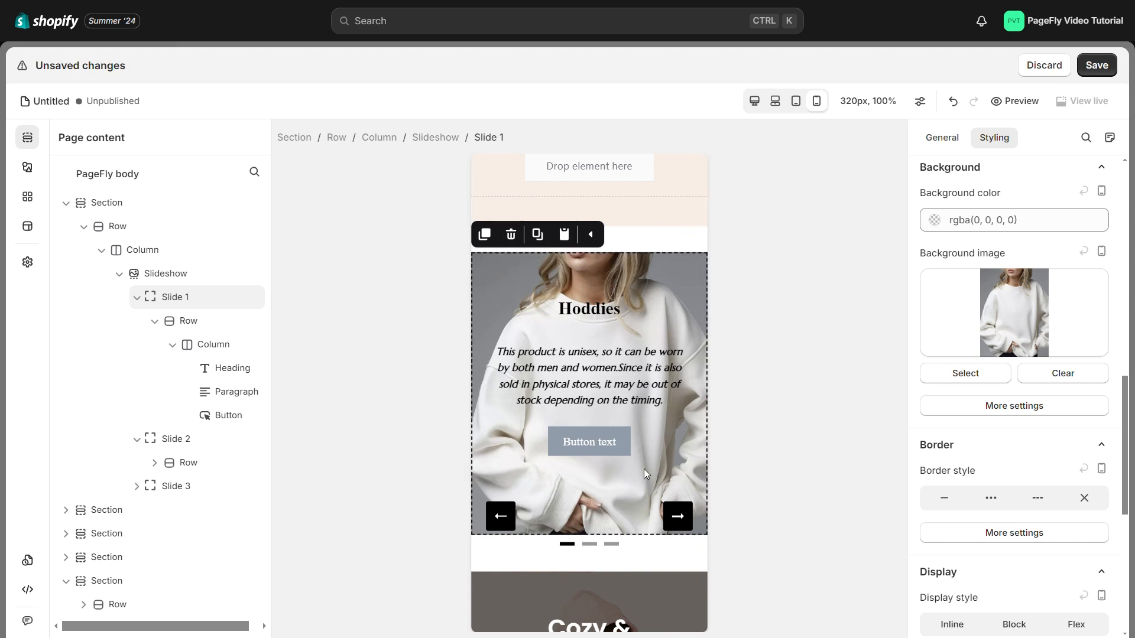
mouse_move(716, 381)
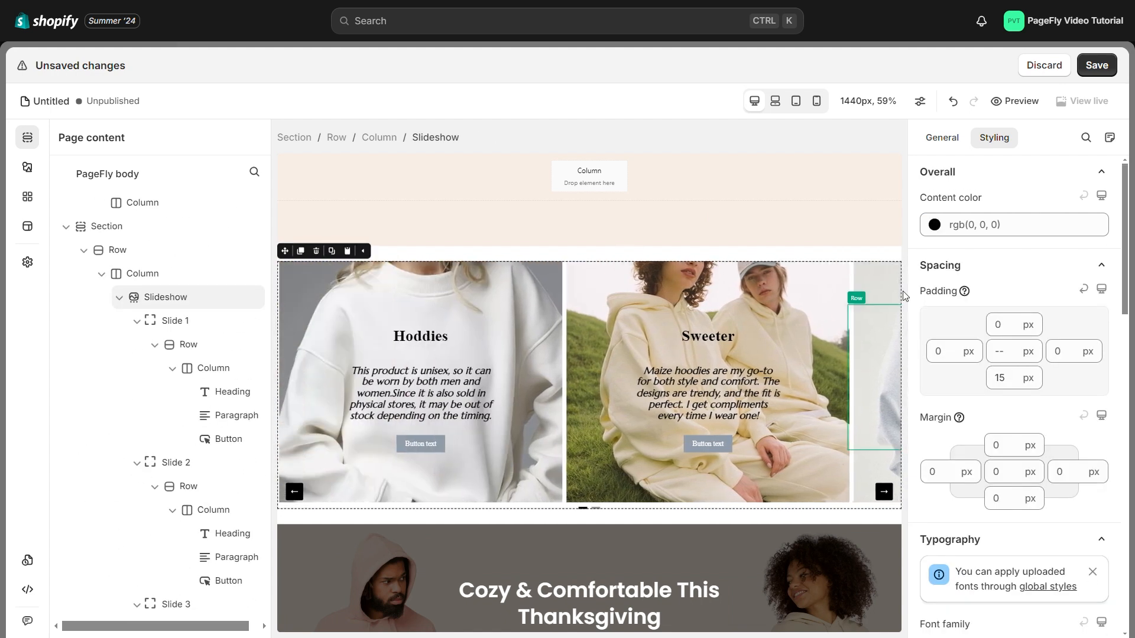
Open the live storefront page showing the Hoddies and Sweeter slides.
click(1096, 65)
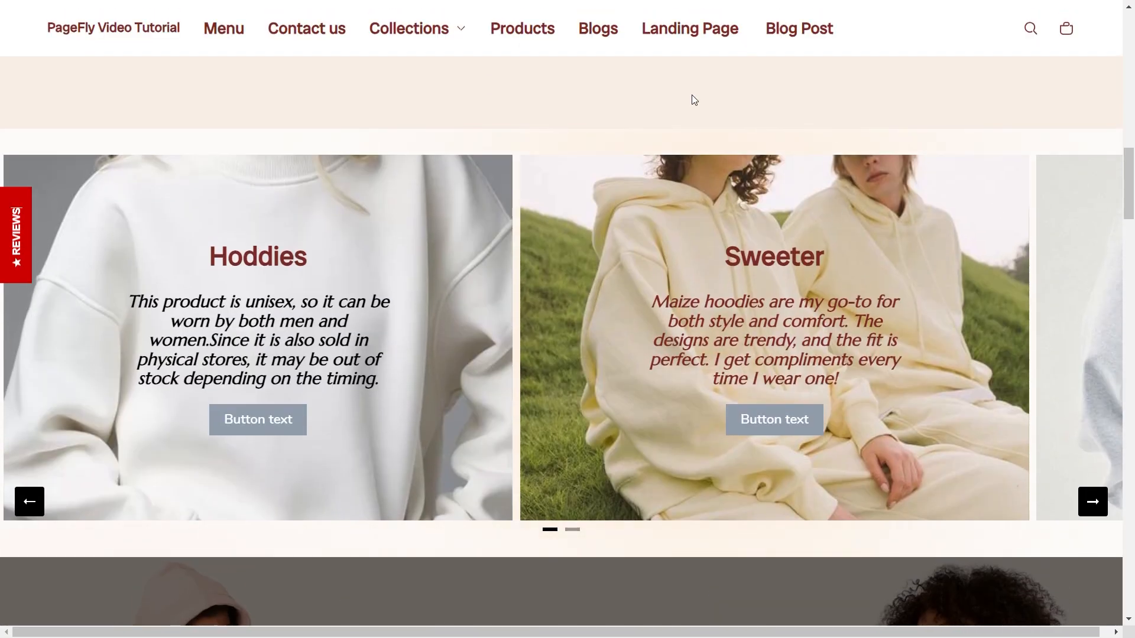
mouse_move(942, 534)
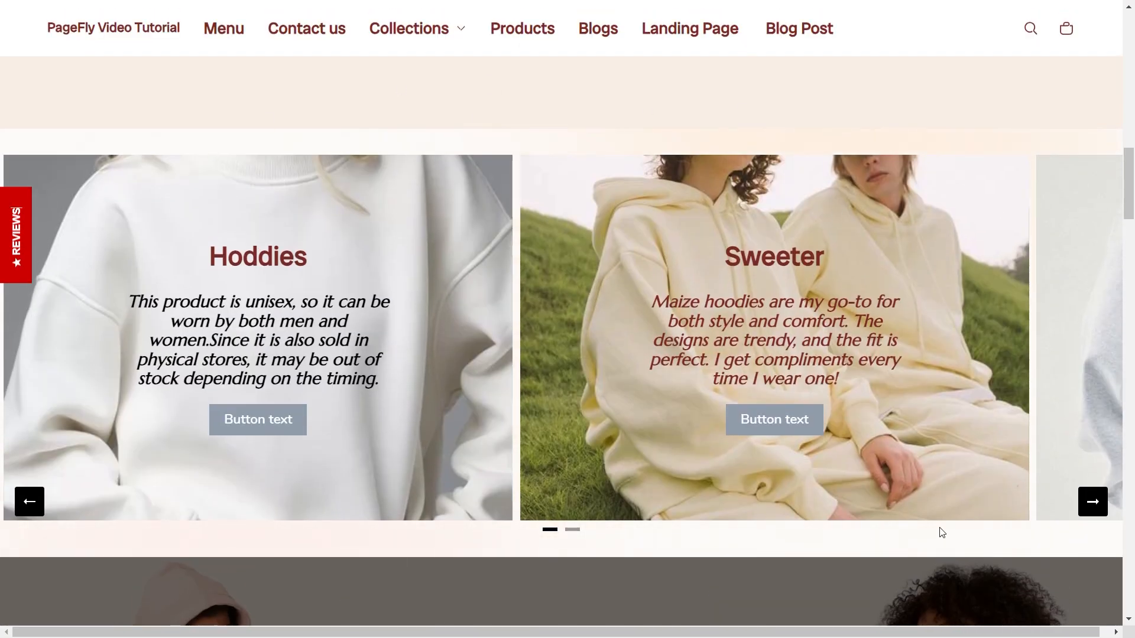